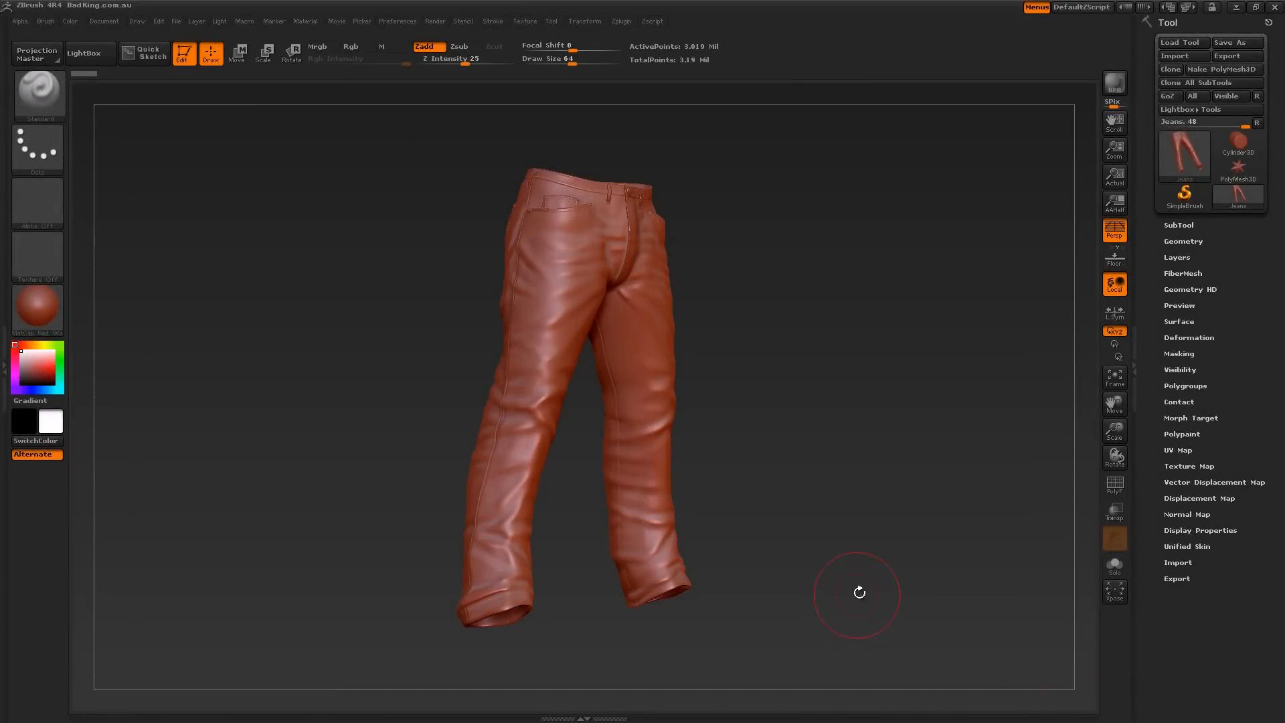
mouse_move(690, 502)
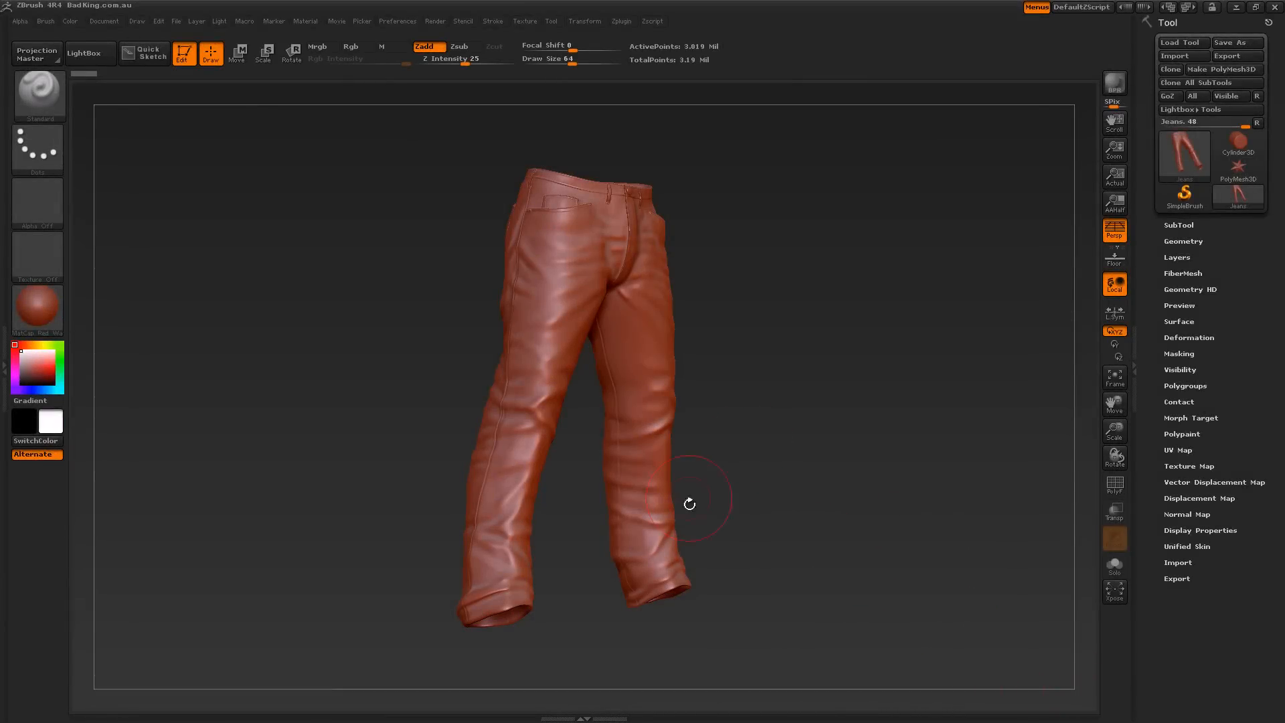
mouse_move(618, 540)
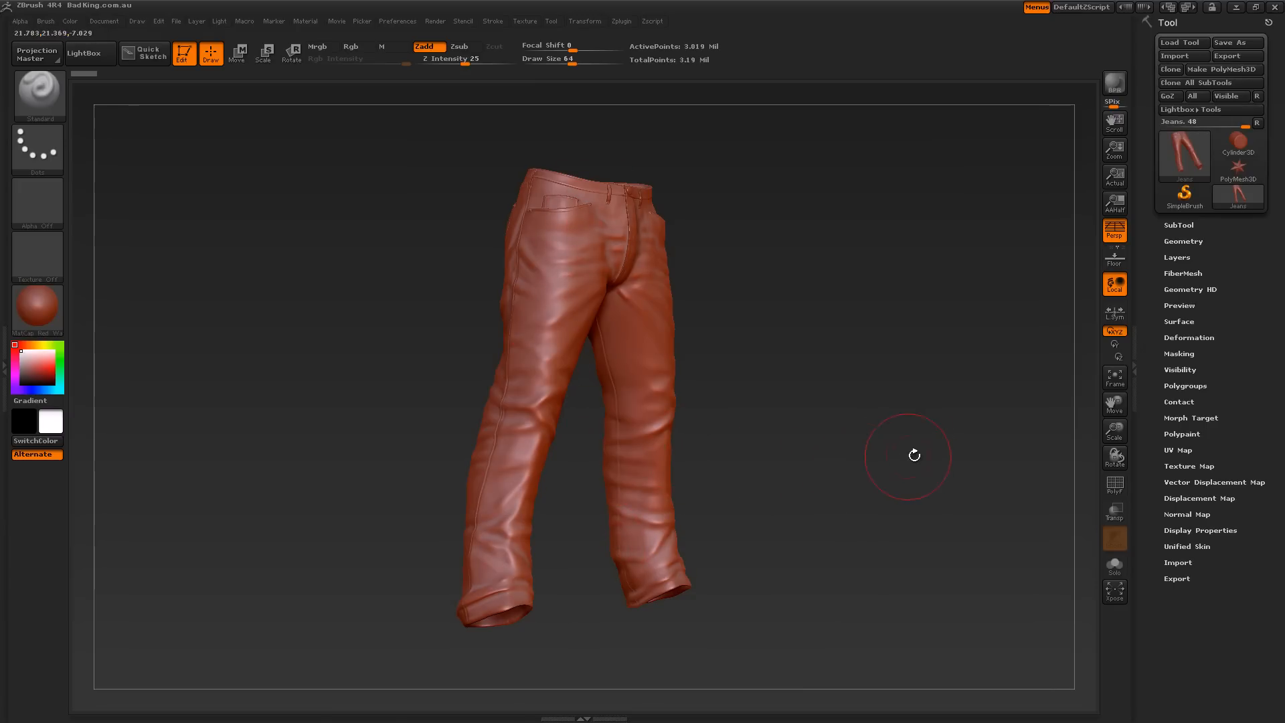
mouse_move(860, 459)
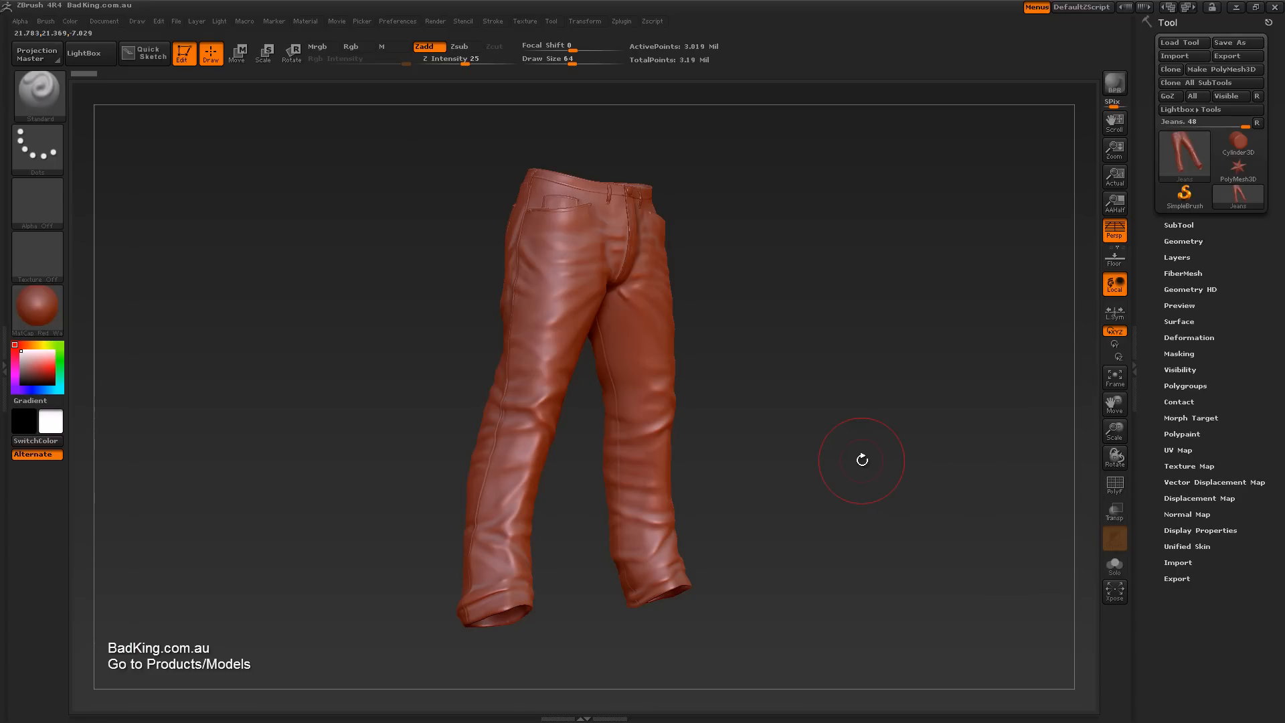
mouse_move(831, 449)
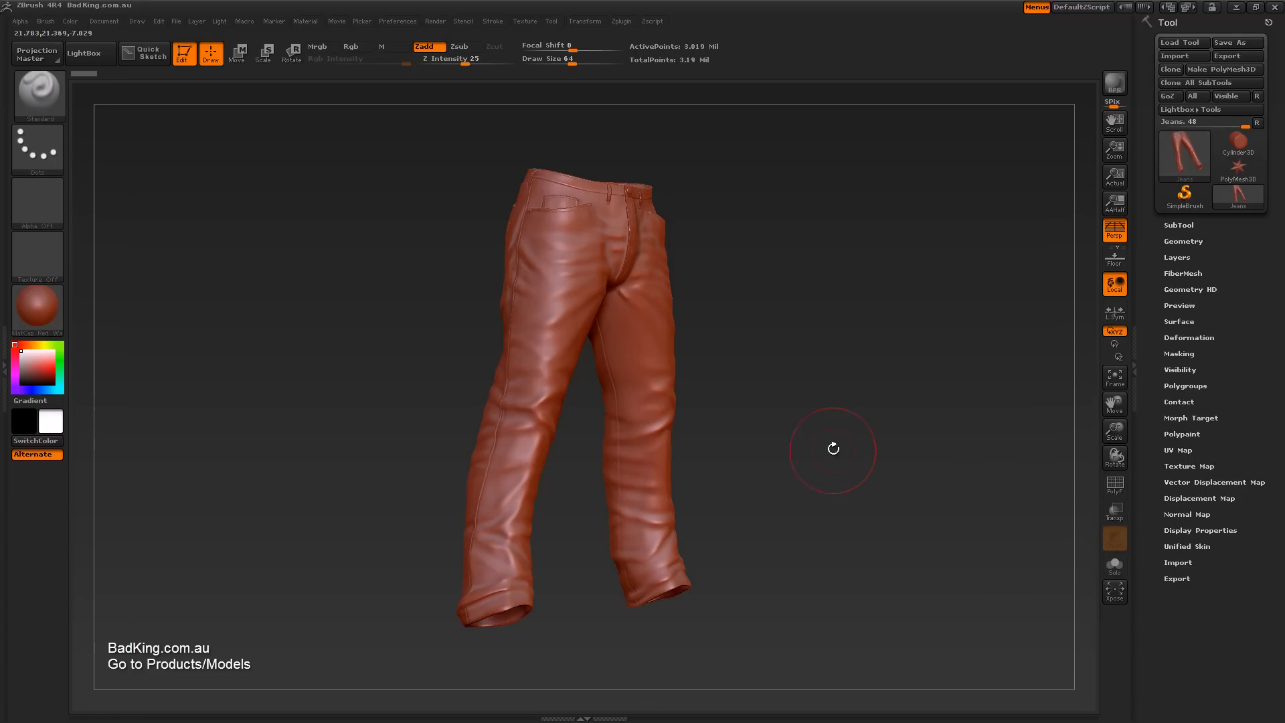
mouse_move(791, 378)
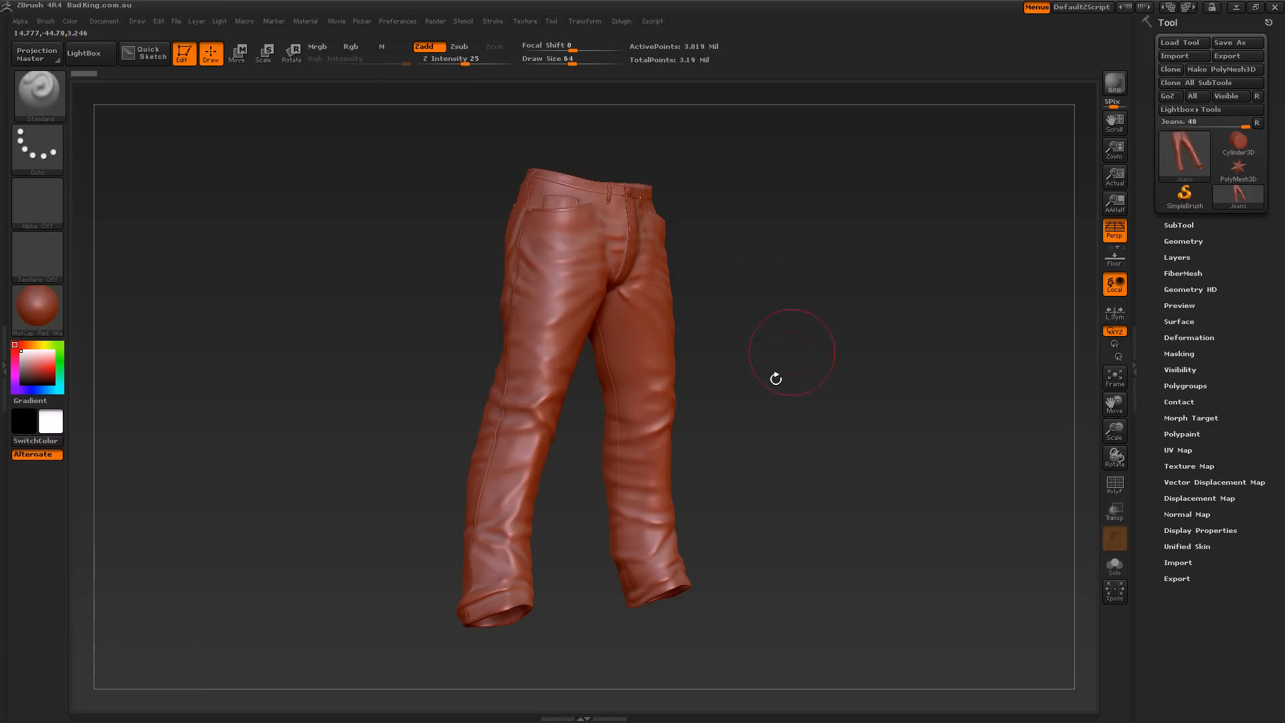
mouse_move(777, 565)
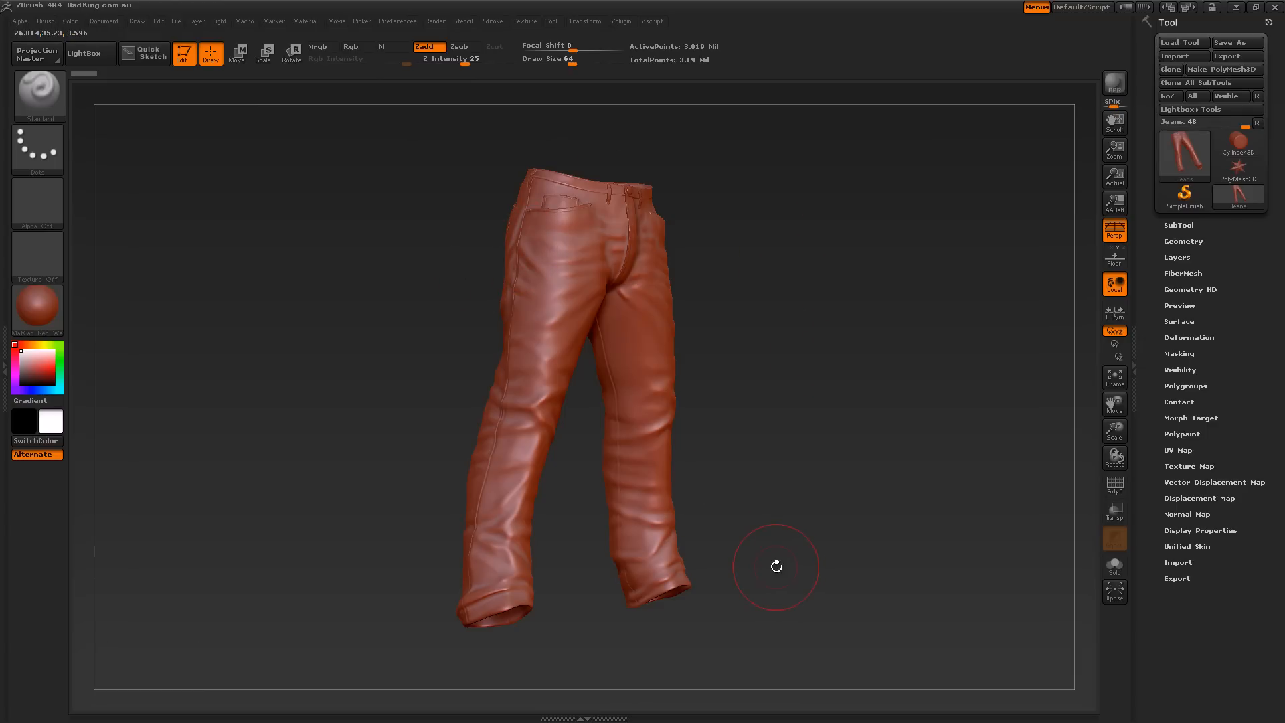
mouse_move(786, 580)
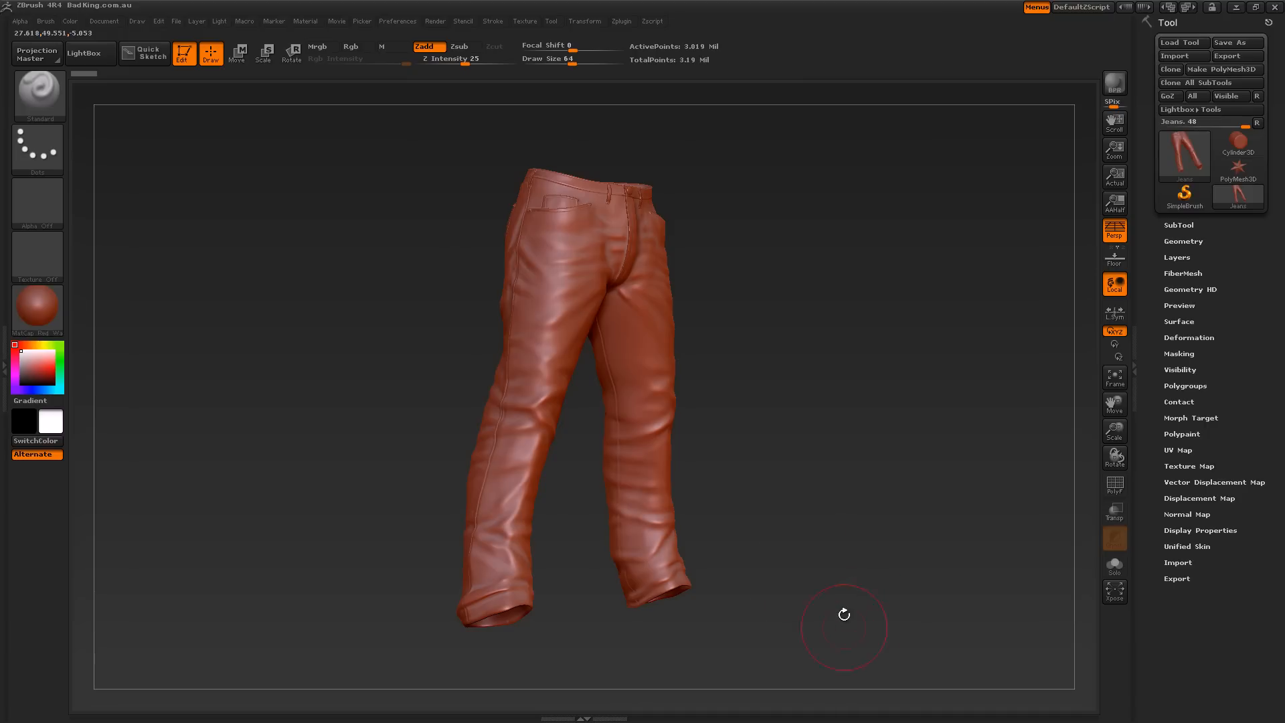
mouse_move(869, 535)
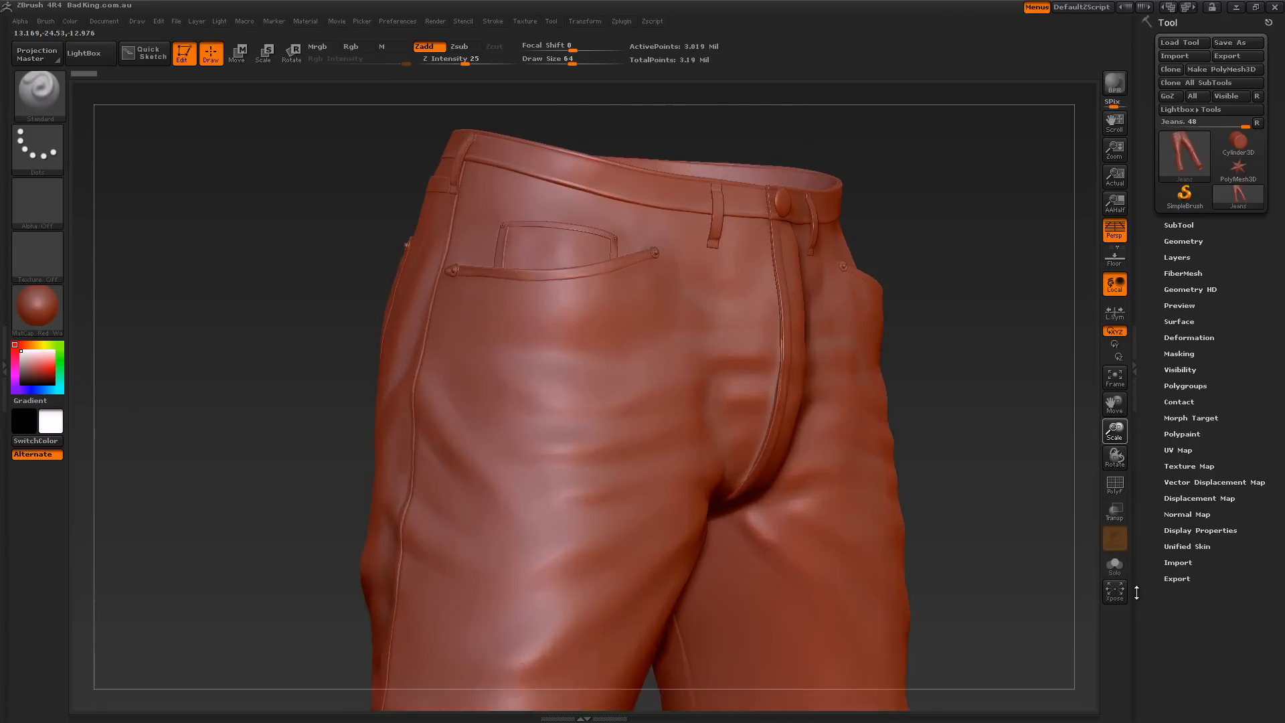
- Display the jeans' polypaint: green fabric with brown belt, loops and pocket trim
left_click(1114, 483)
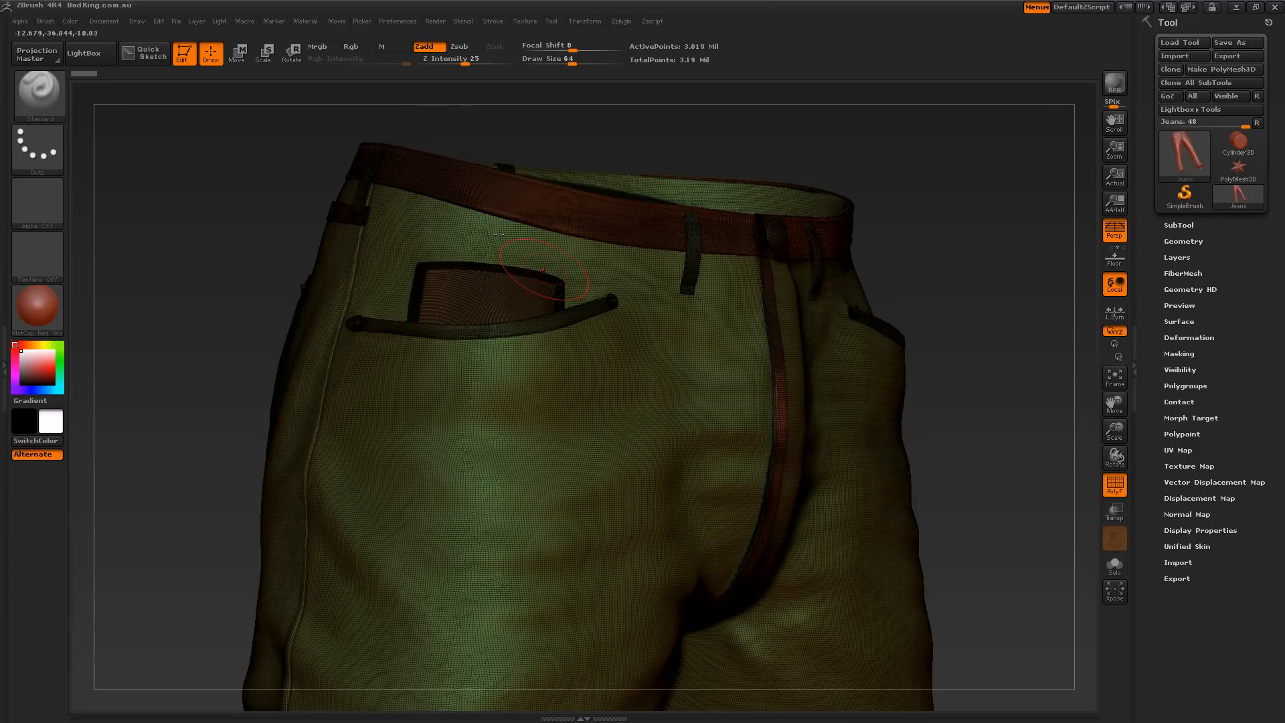
mouse_move(701, 521)
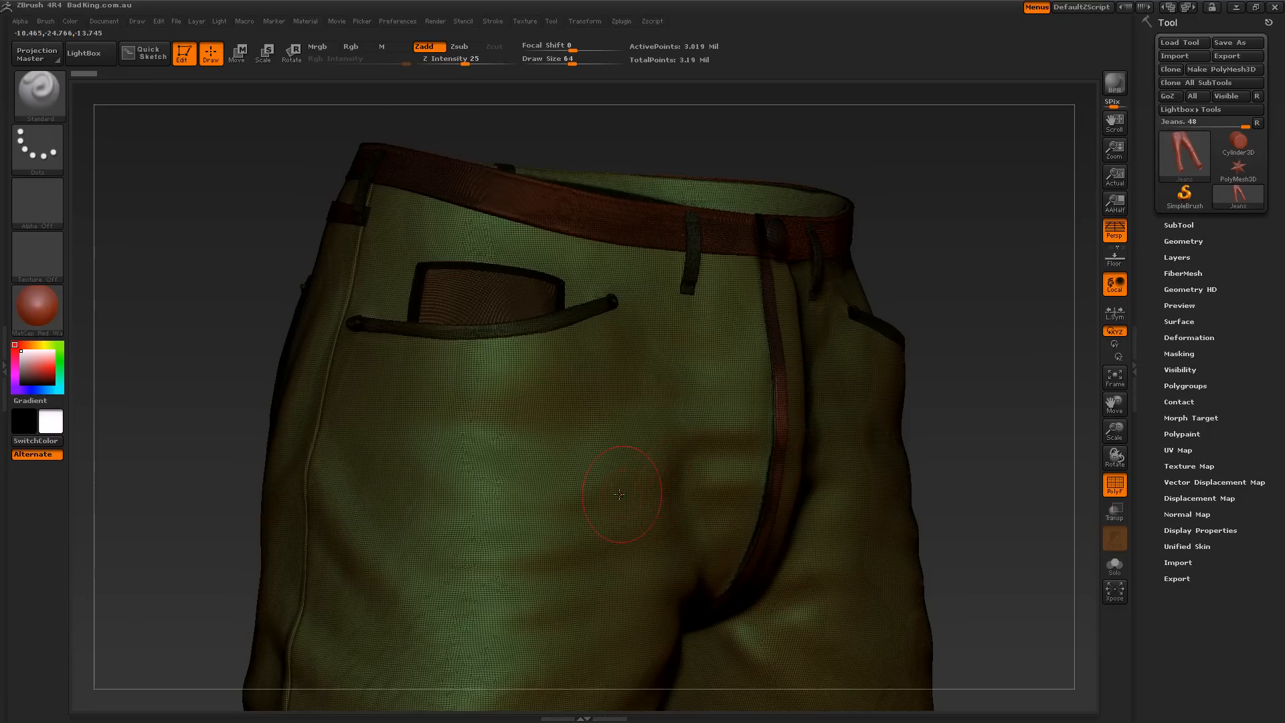
mouse_move(407, 403)
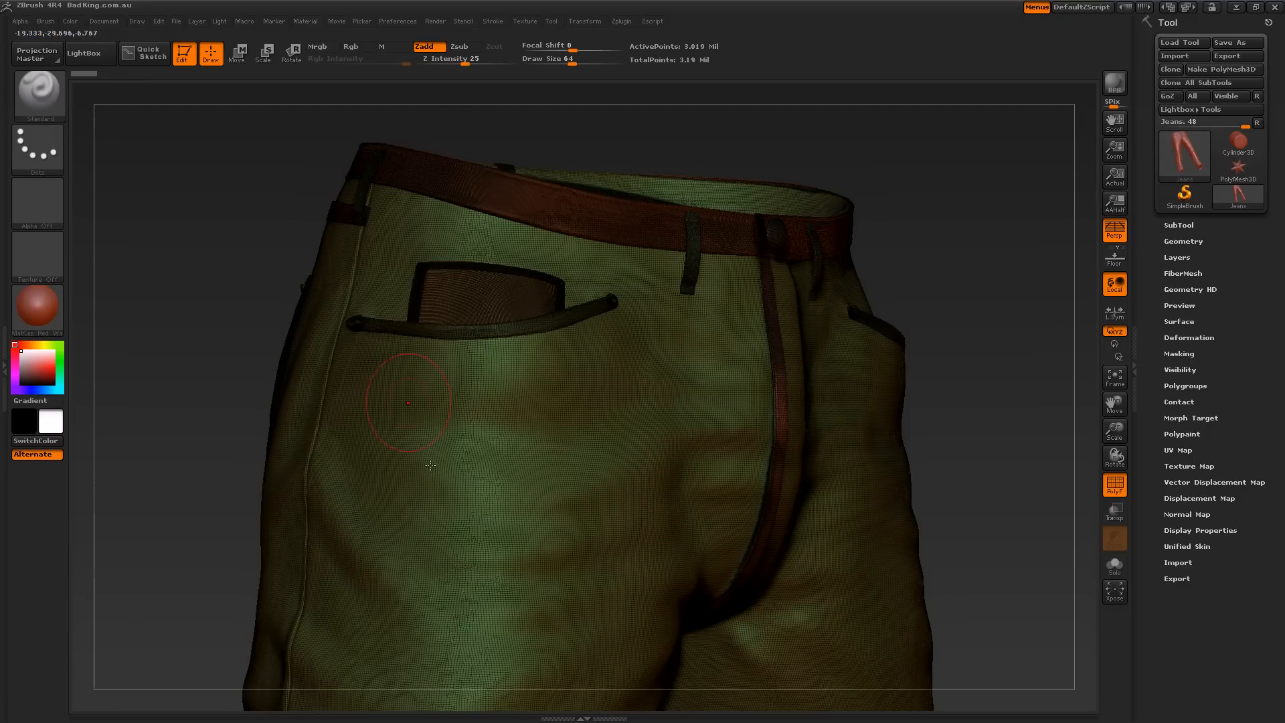
mouse_move(548, 506)
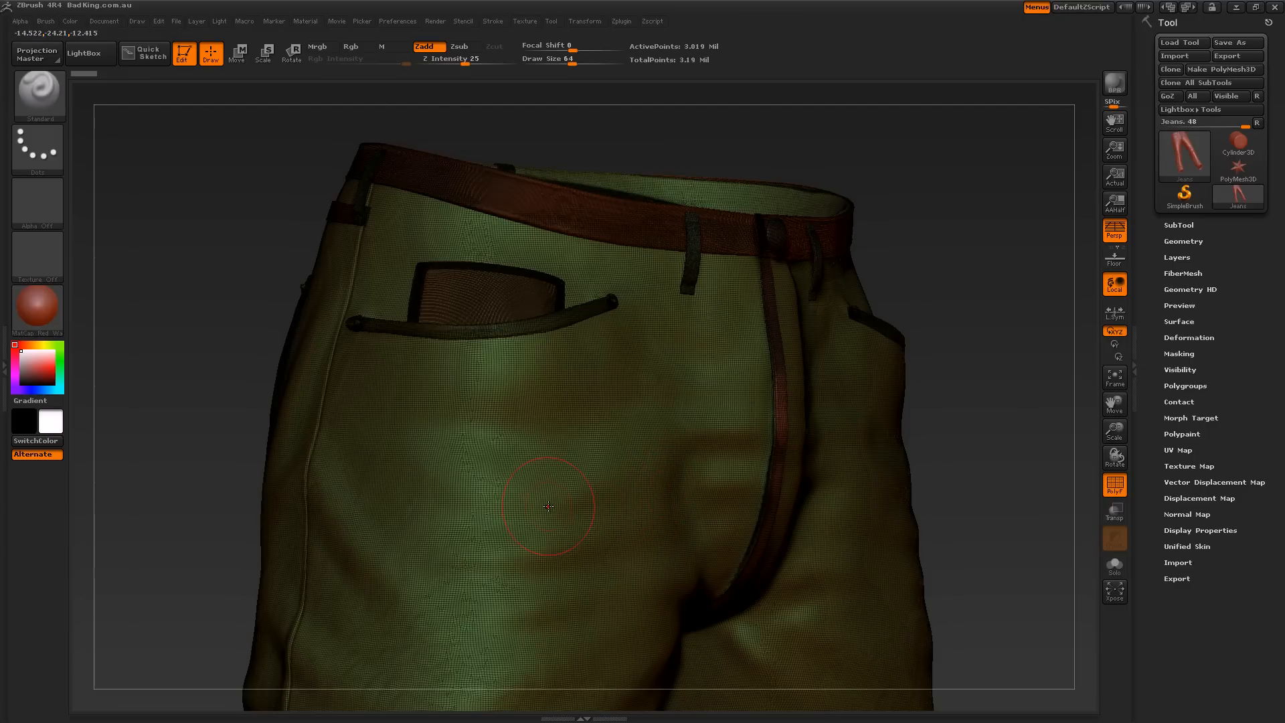
- Expand the Tool > Polygroups palette to review grouping, then collapse it again
left_click(1184, 386)
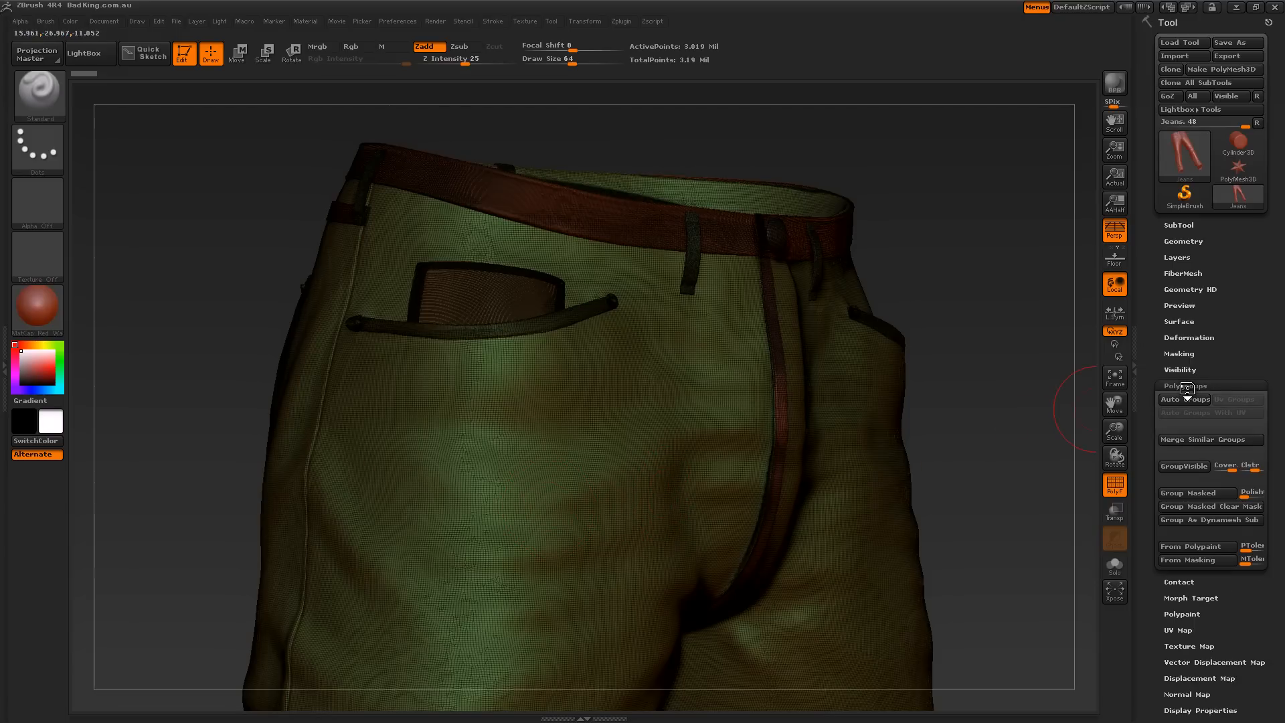
mouse_move(1184, 466)
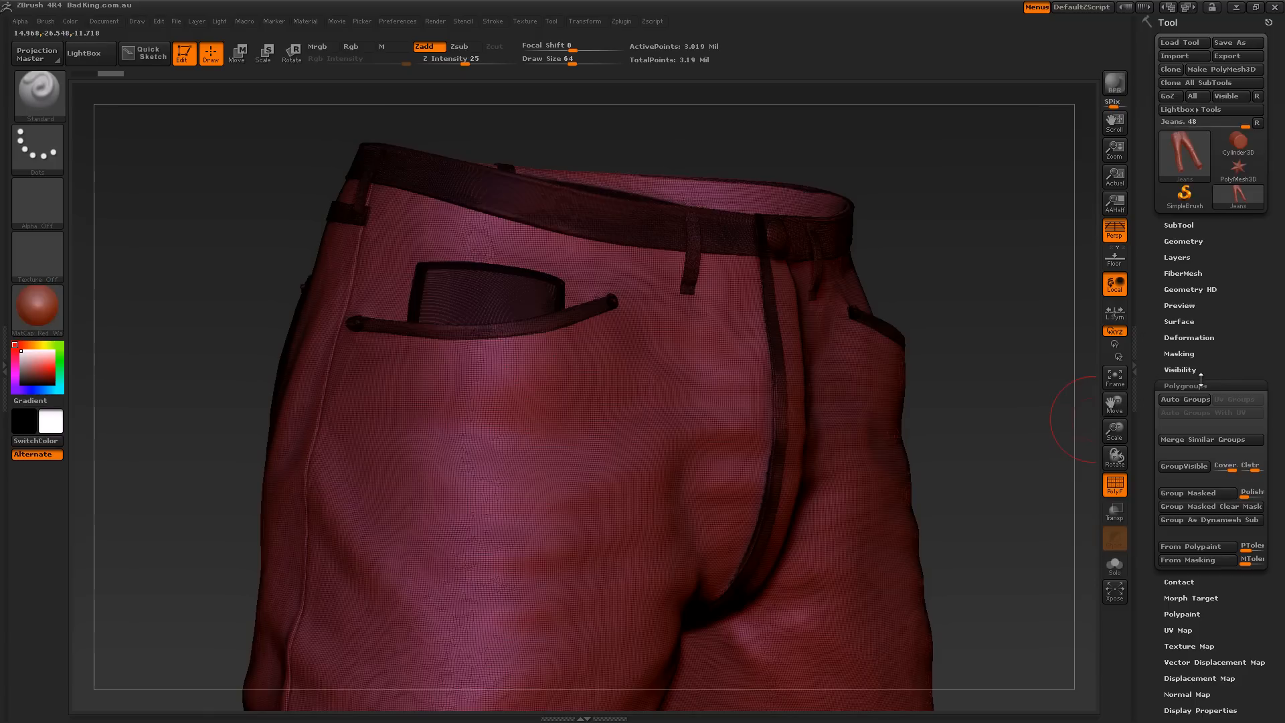
left_click(1185, 386)
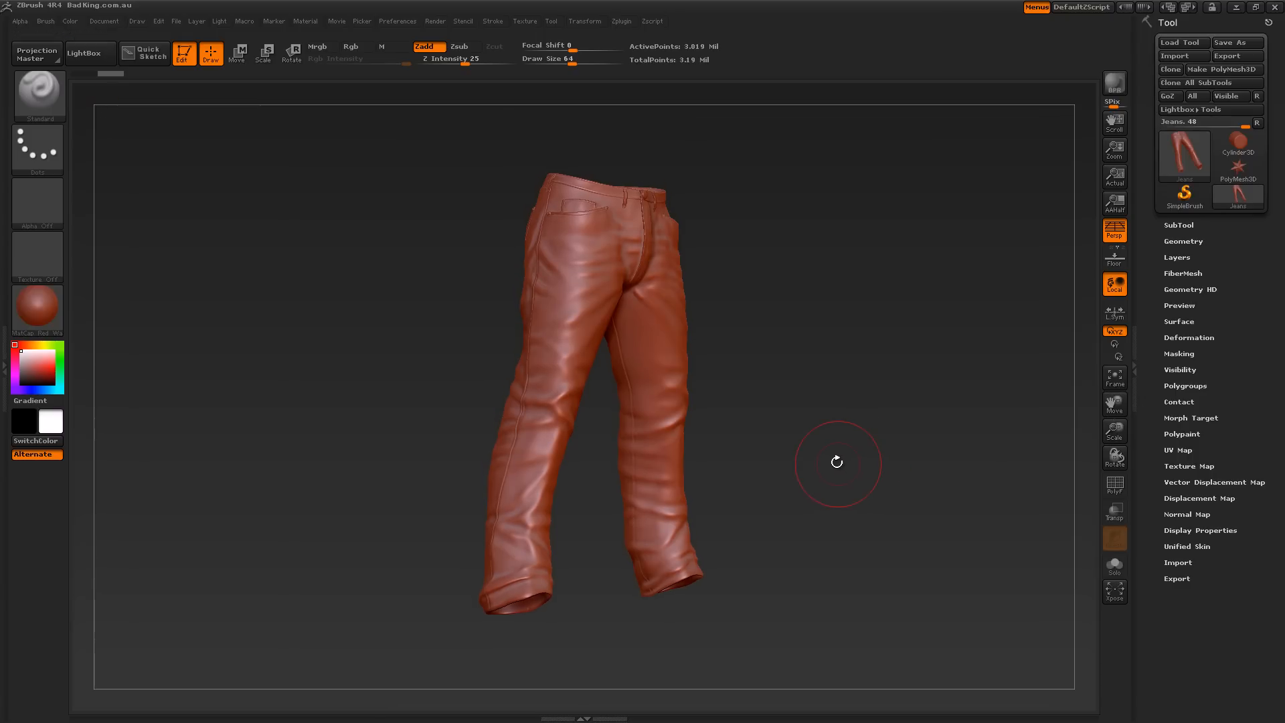
mouse_move(476, 554)
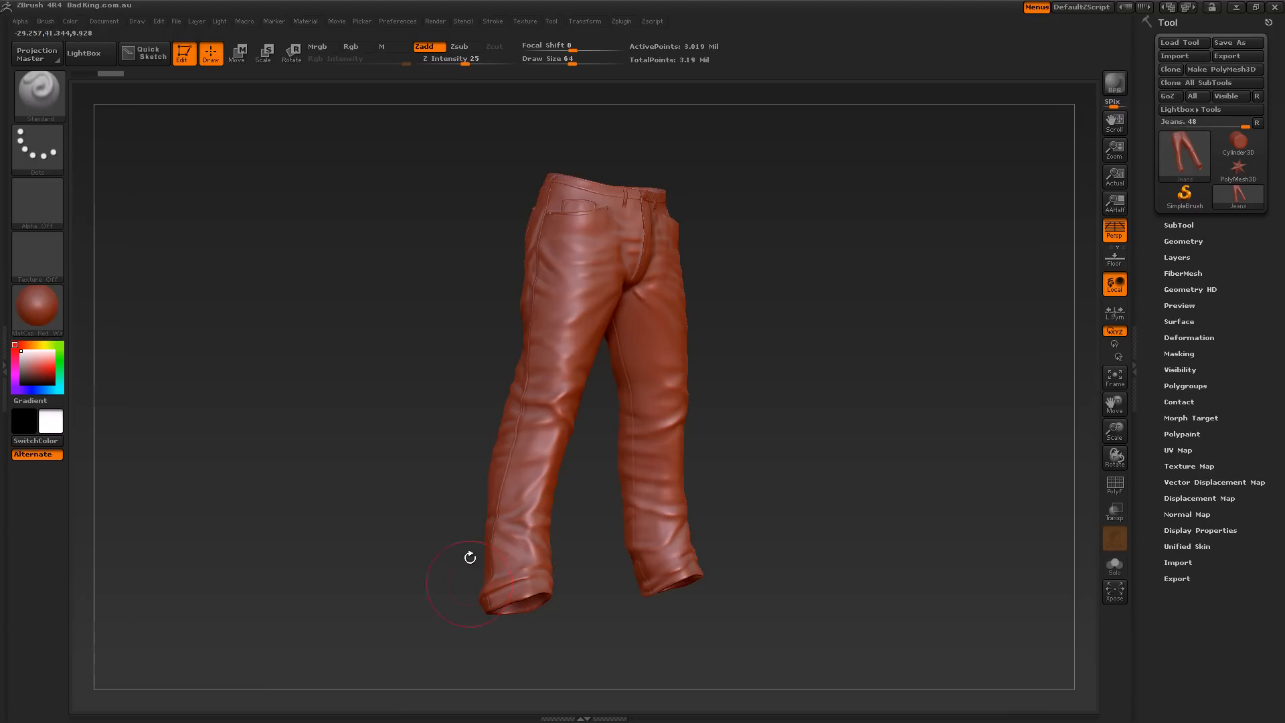
mouse_move(745, 444)
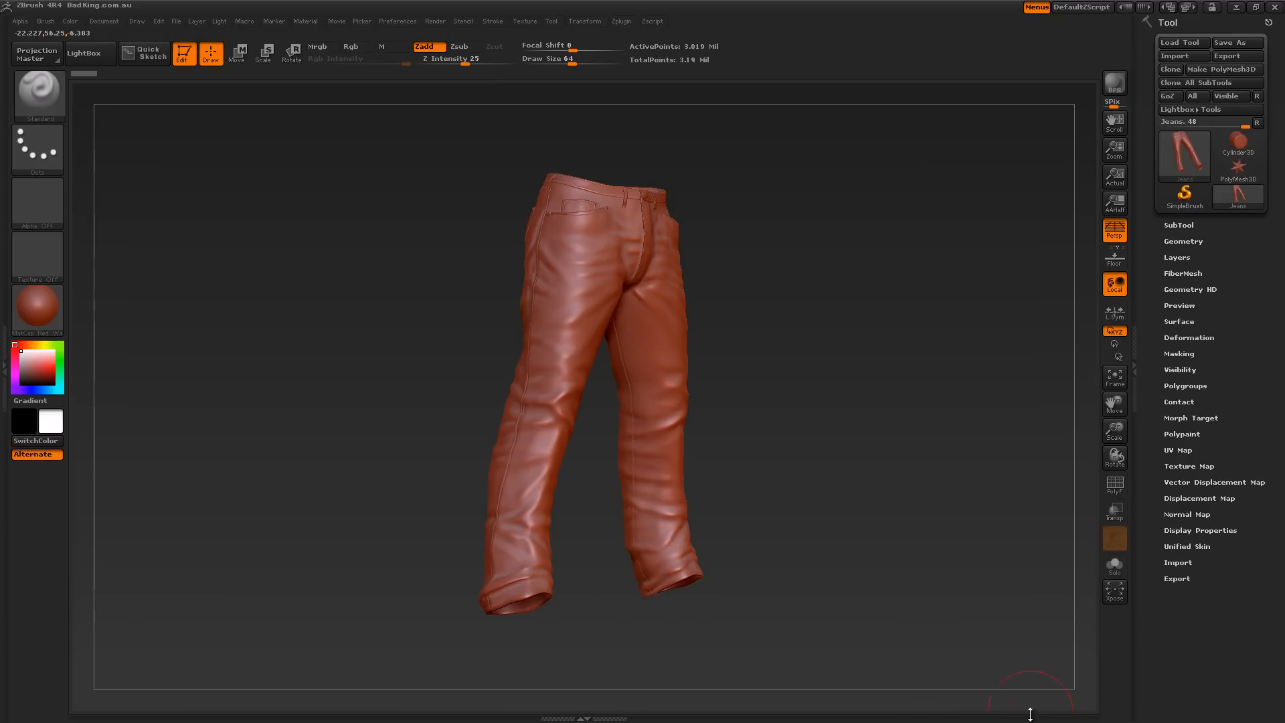
mouse_move(551, 475)
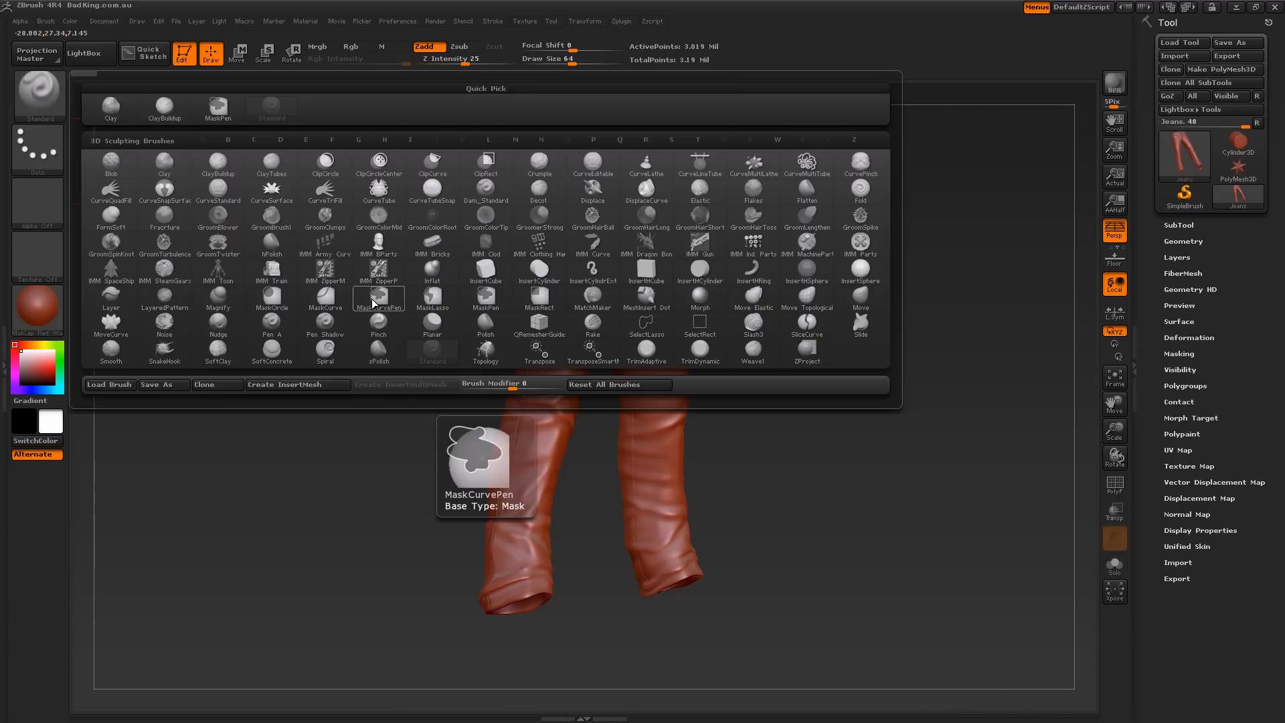
mouse_move(272, 224)
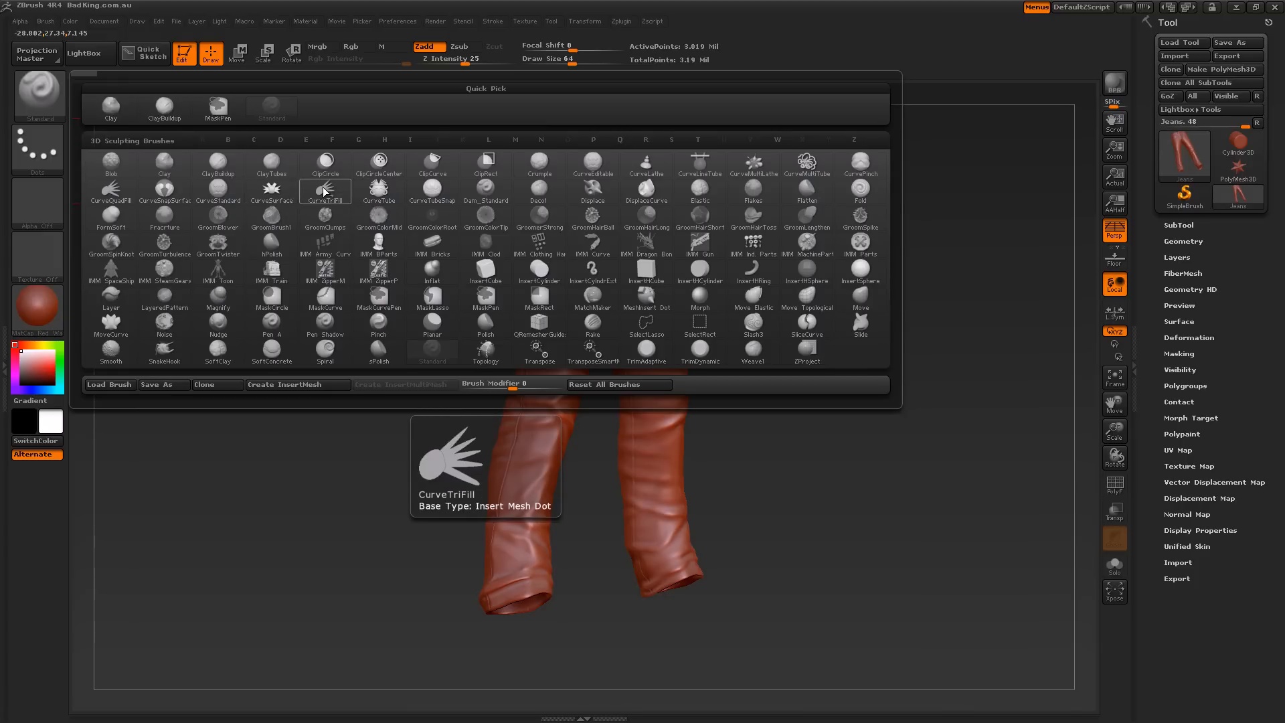
mouse_move(378, 218)
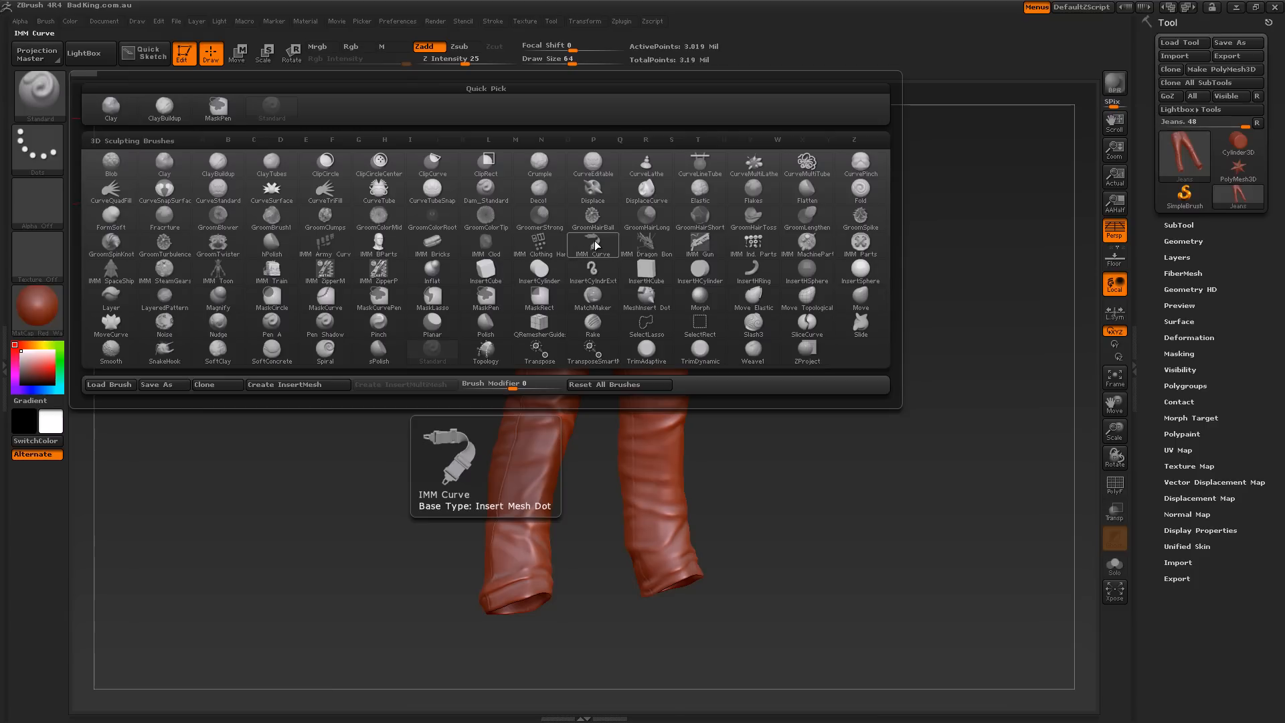
mouse_move(324, 272)
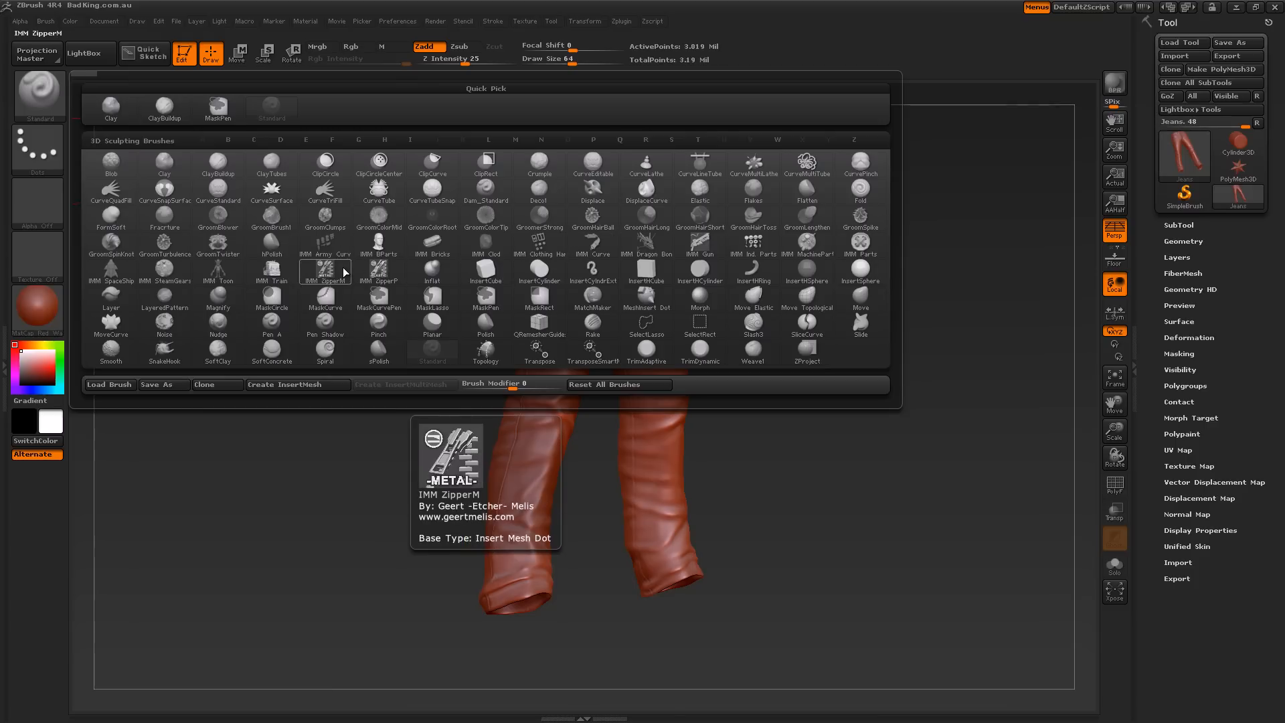
mouse_move(433, 272)
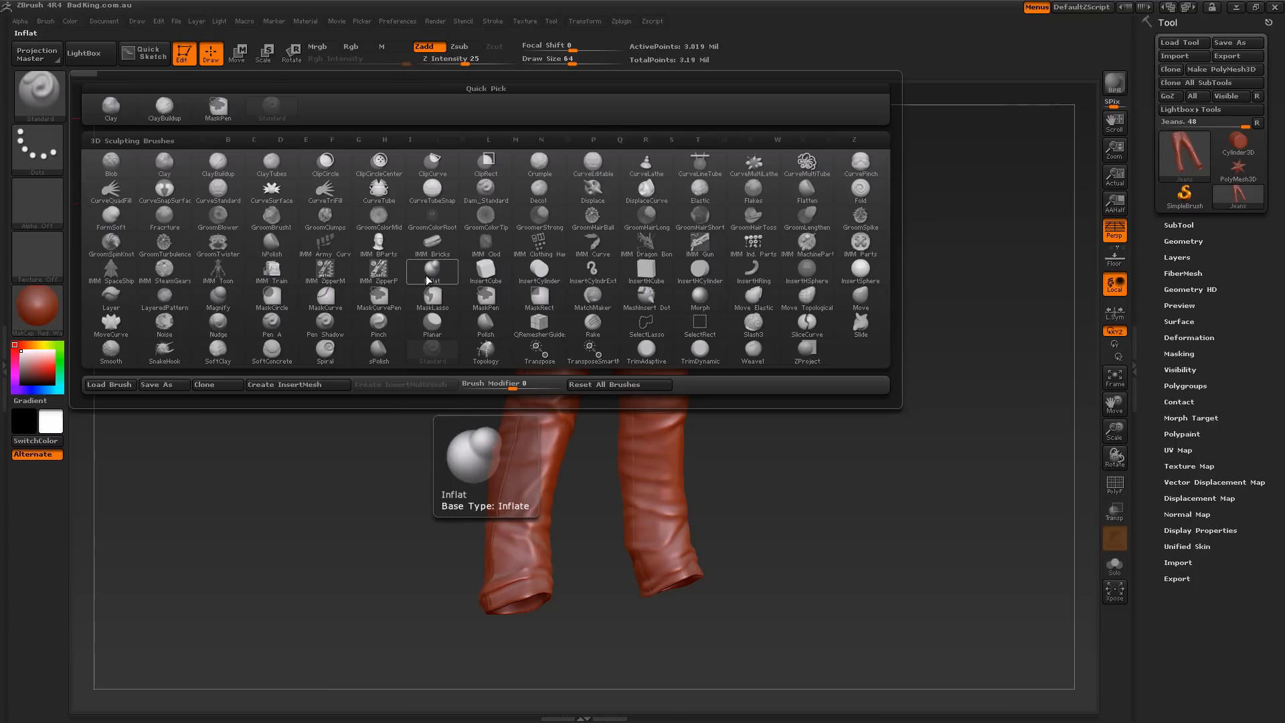
- Filter the brush library to names starting with T so Topology is listed
left_click(698, 139)
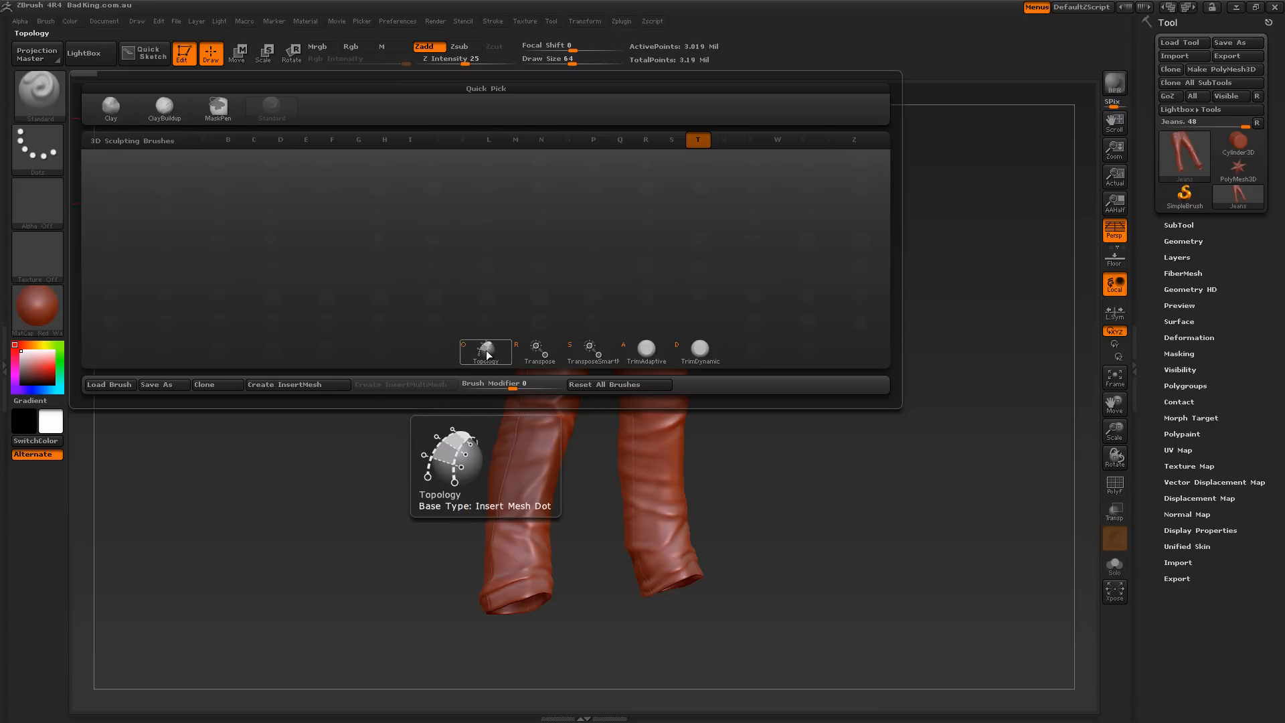
- Select the Topology brush as the active brush
left_click(484, 351)
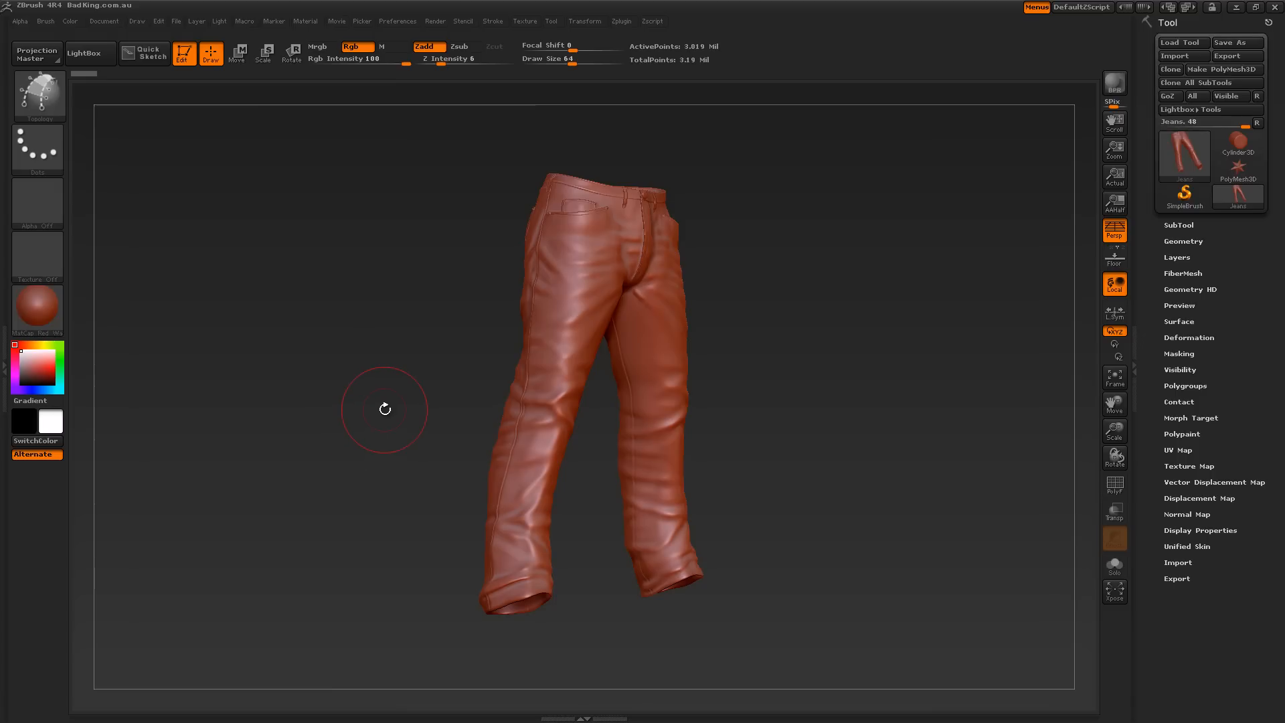
mouse_move(389, 407)
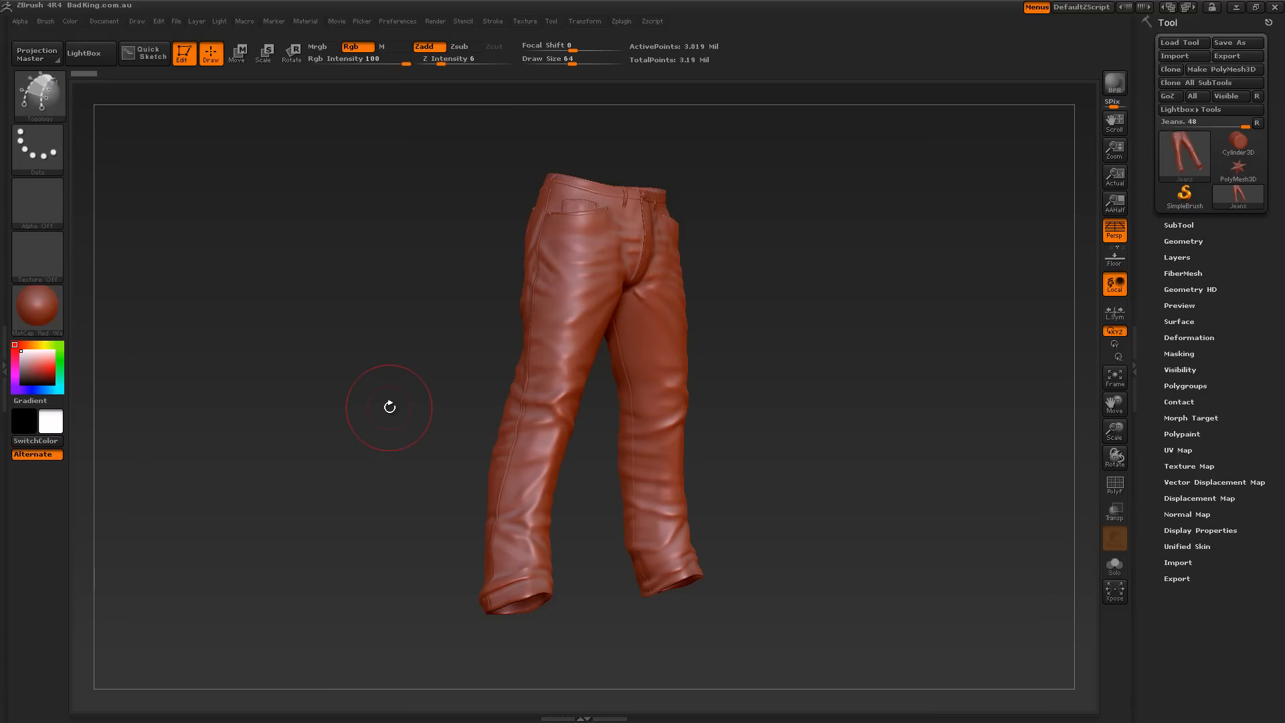
mouse_move(389, 409)
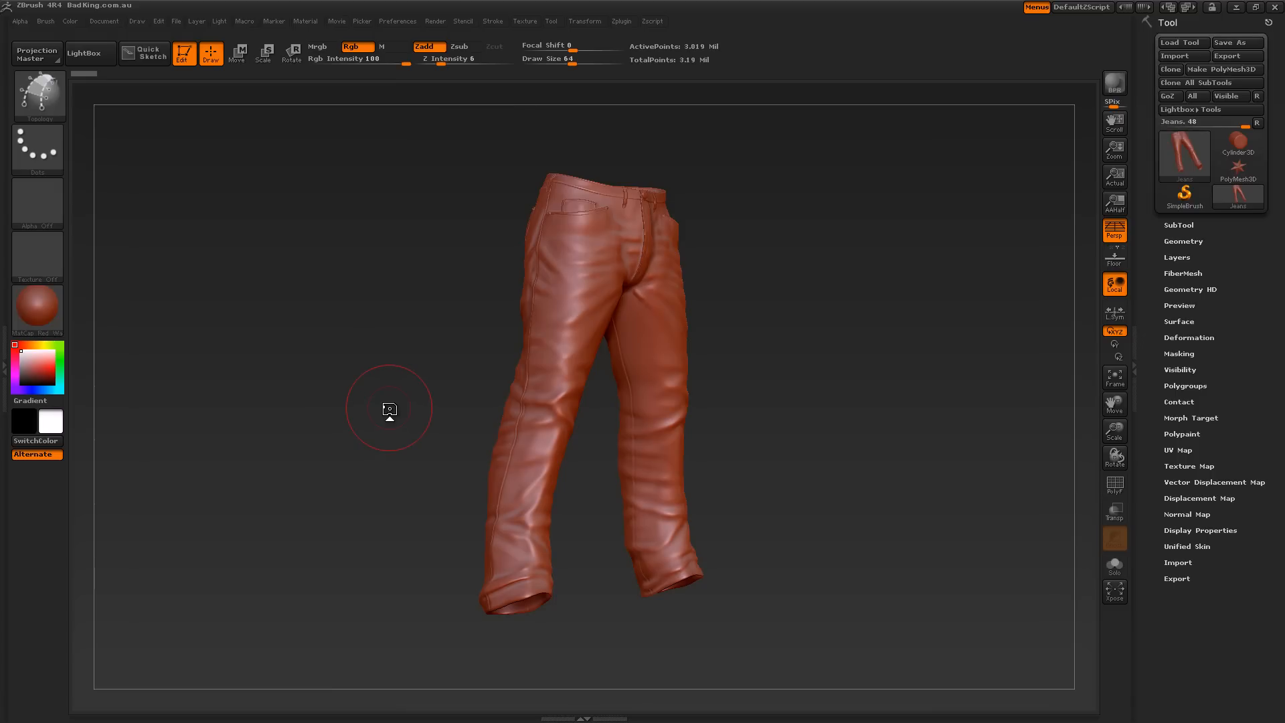
mouse_move(377, 407)
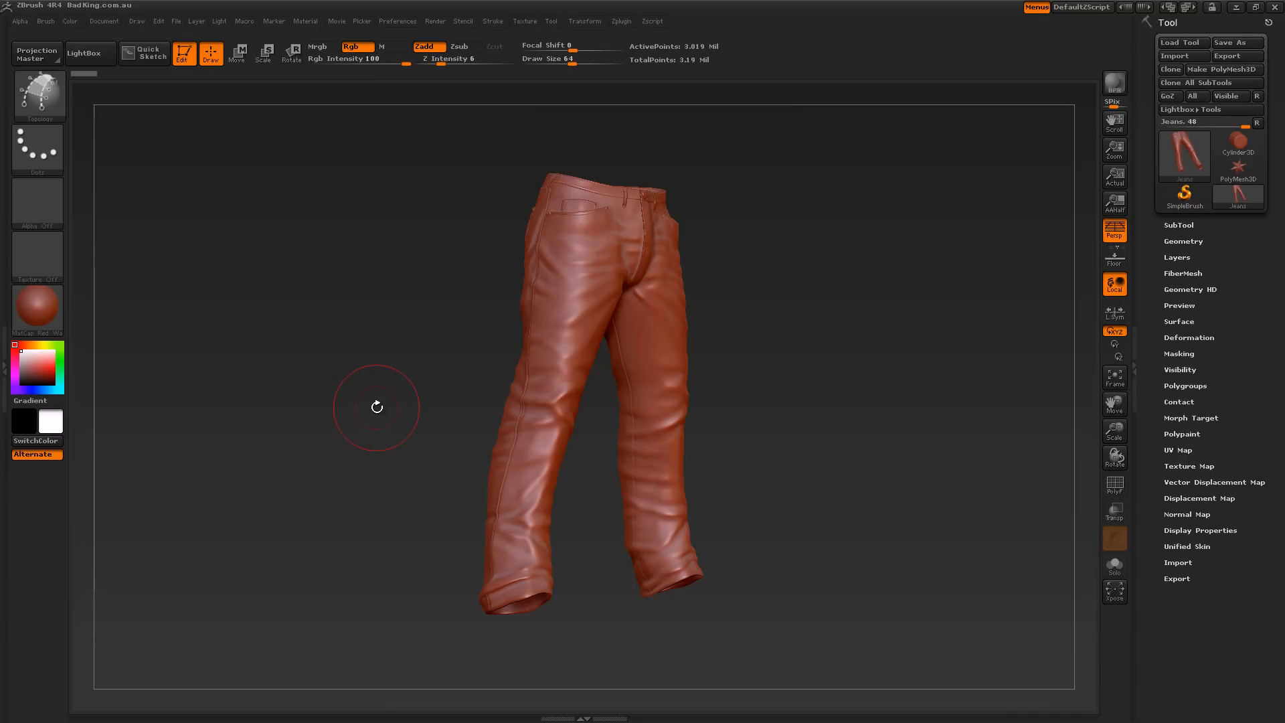
mouse_move(404, 458)
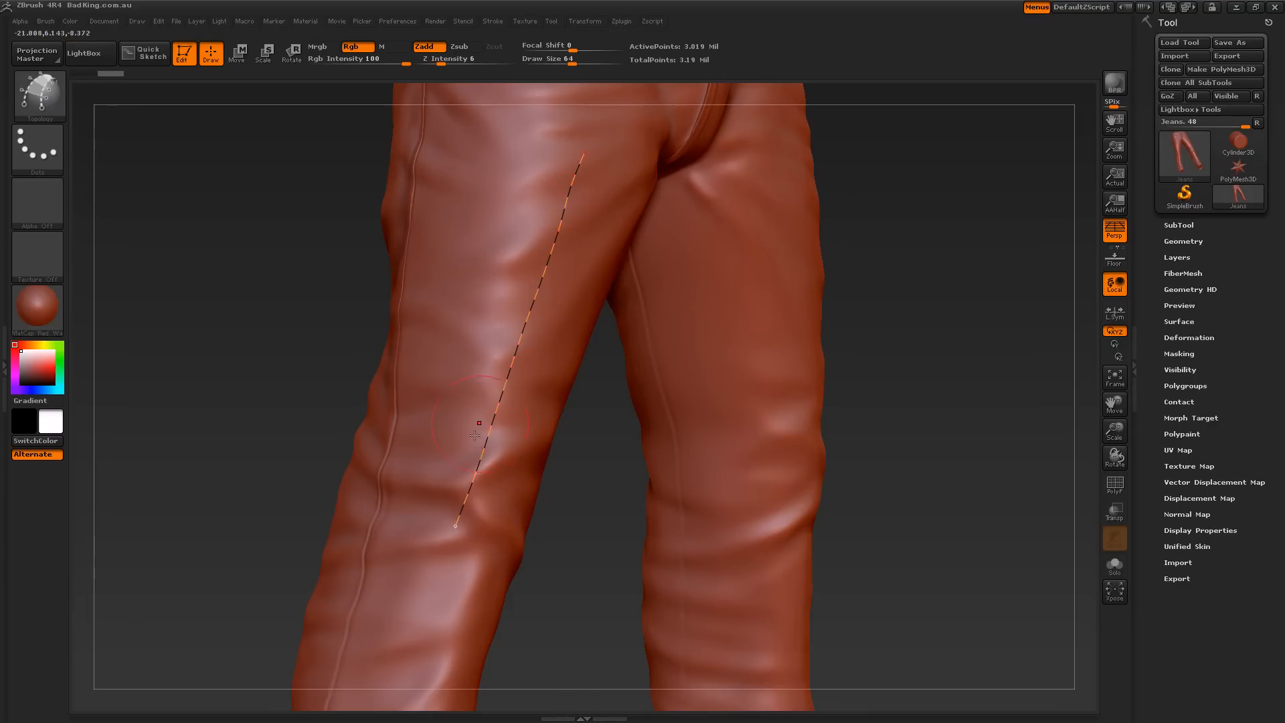
mouse_move(464, 367)
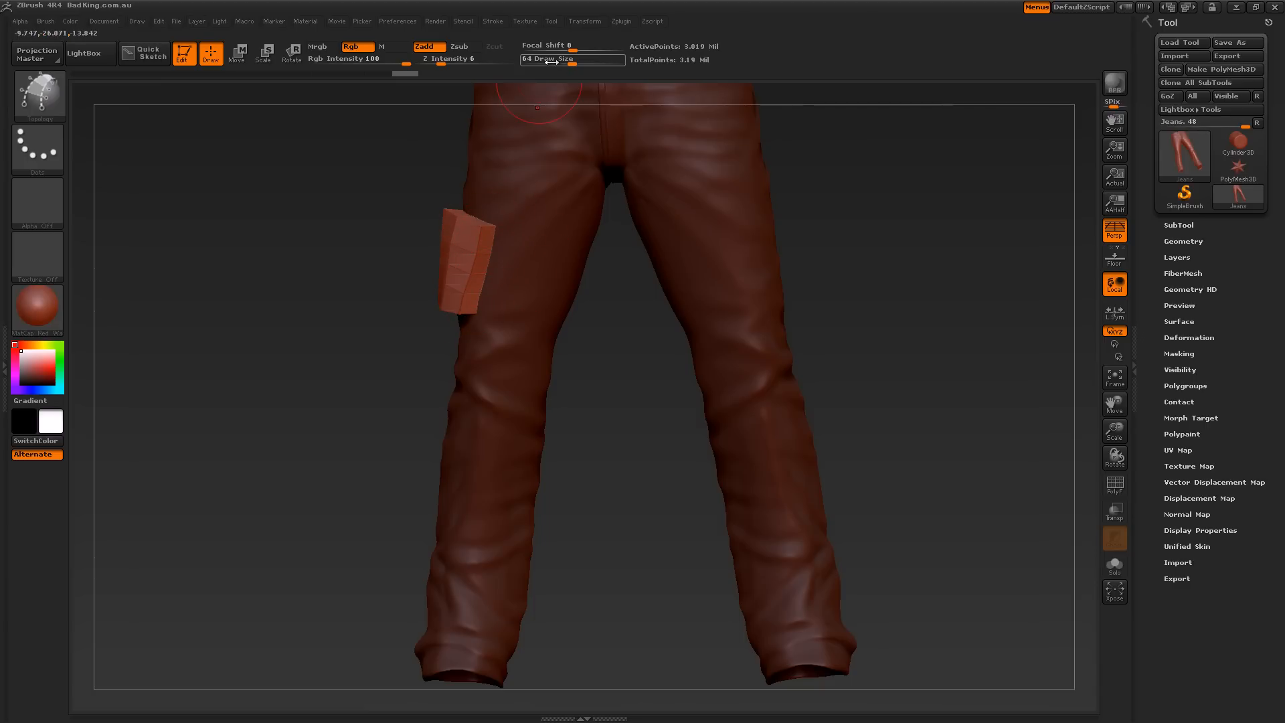
mouse_move(565, 59)
type(" 16")
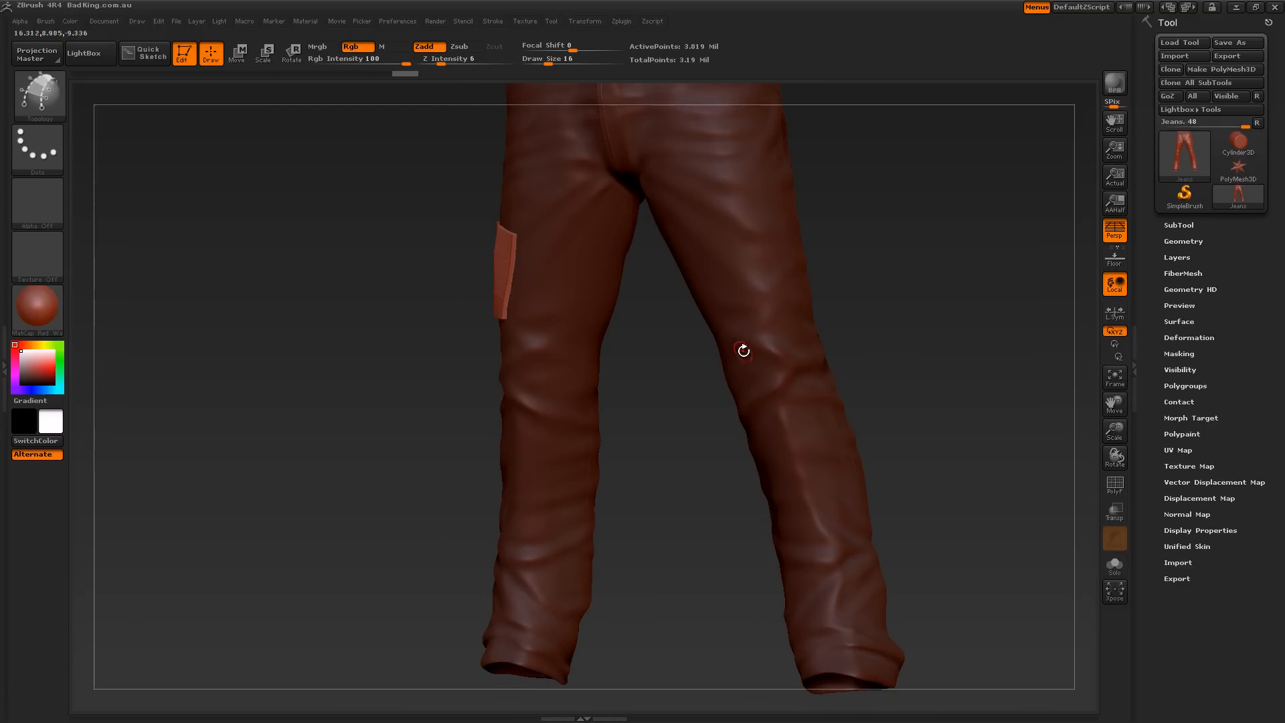
mouse_move(513, 229)
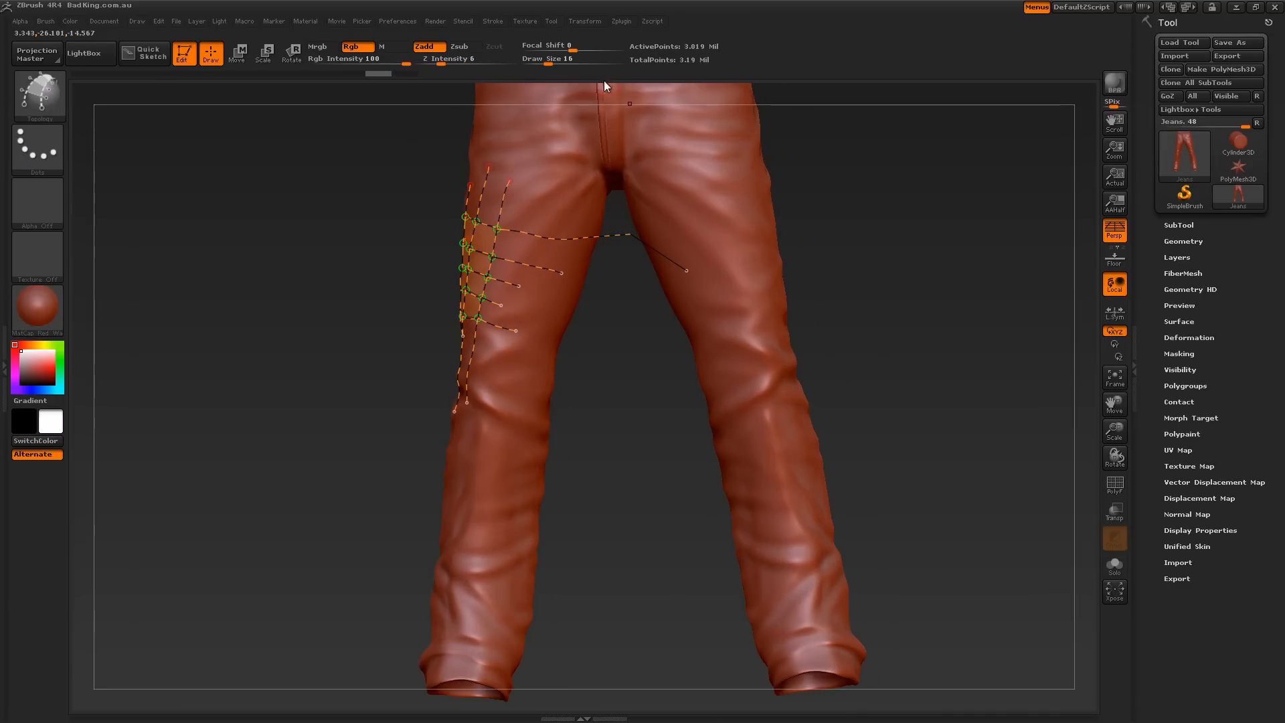
- Reduce Draw Size so the topology preview on the outer thigh becomes a thin sliver
left_click(569, 57)
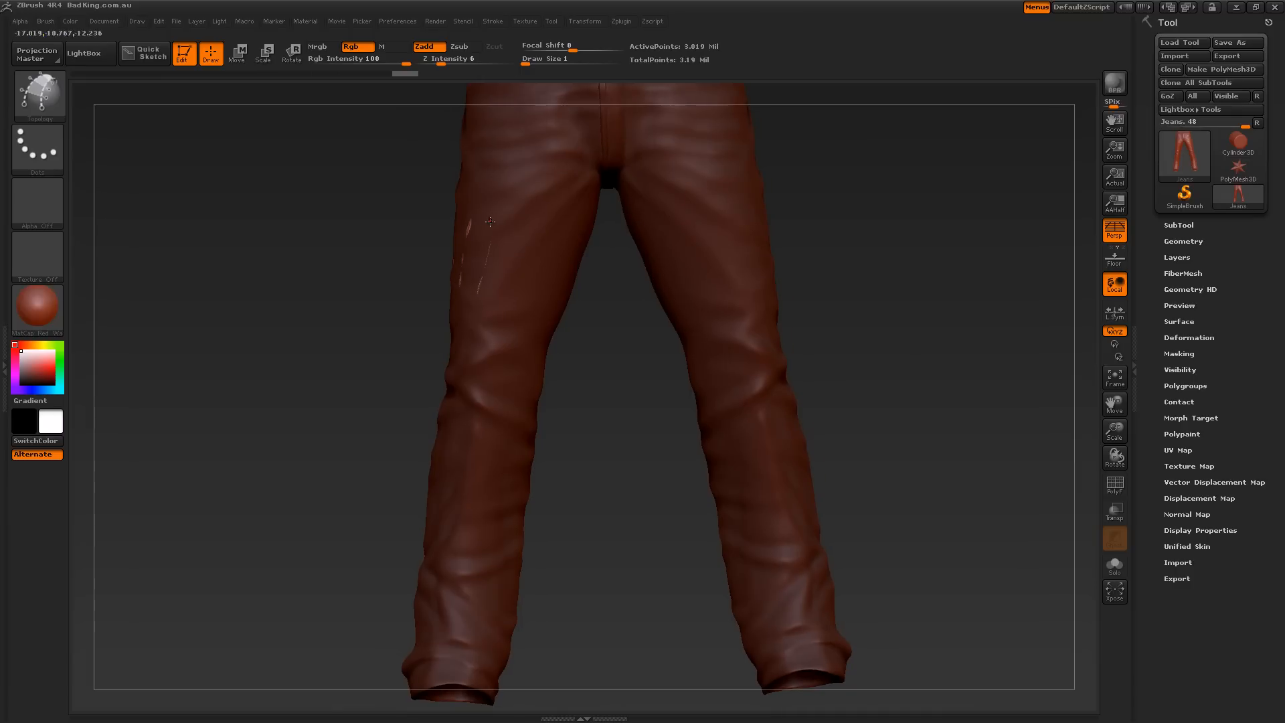
mouse_move(513, 410)
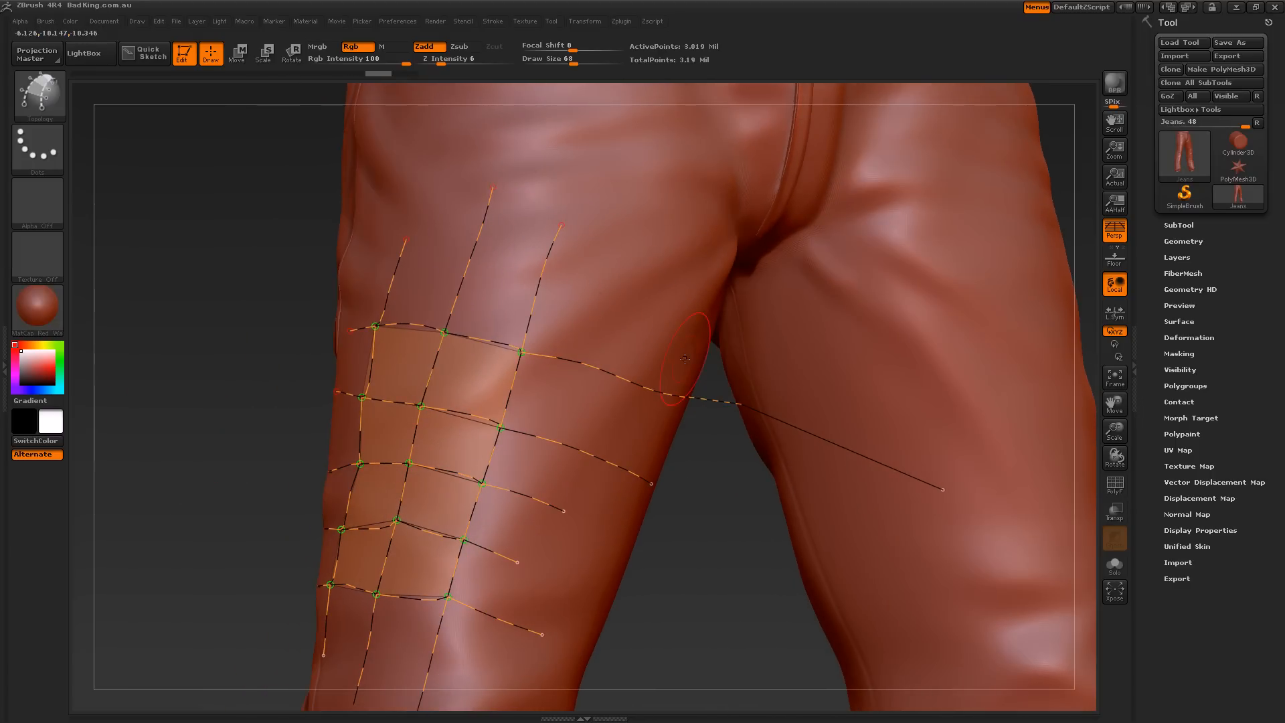
mouse_move(655, 364)
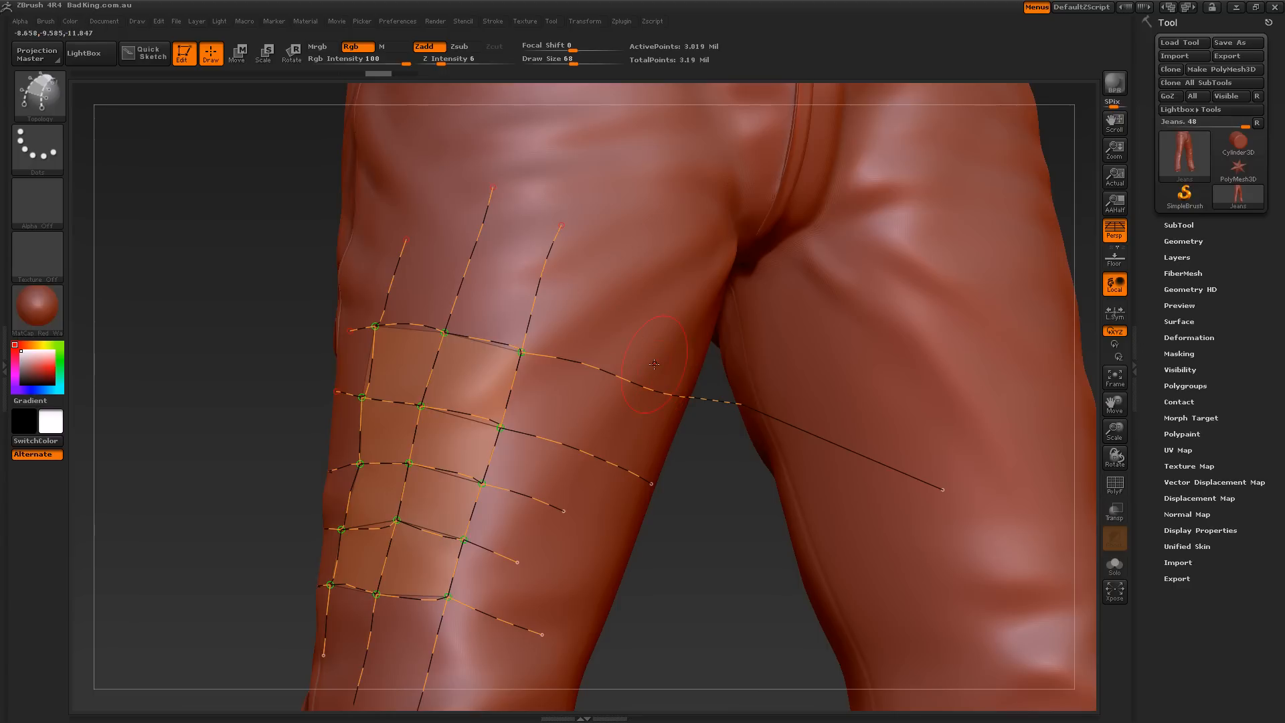
mouse_move(642, 304)
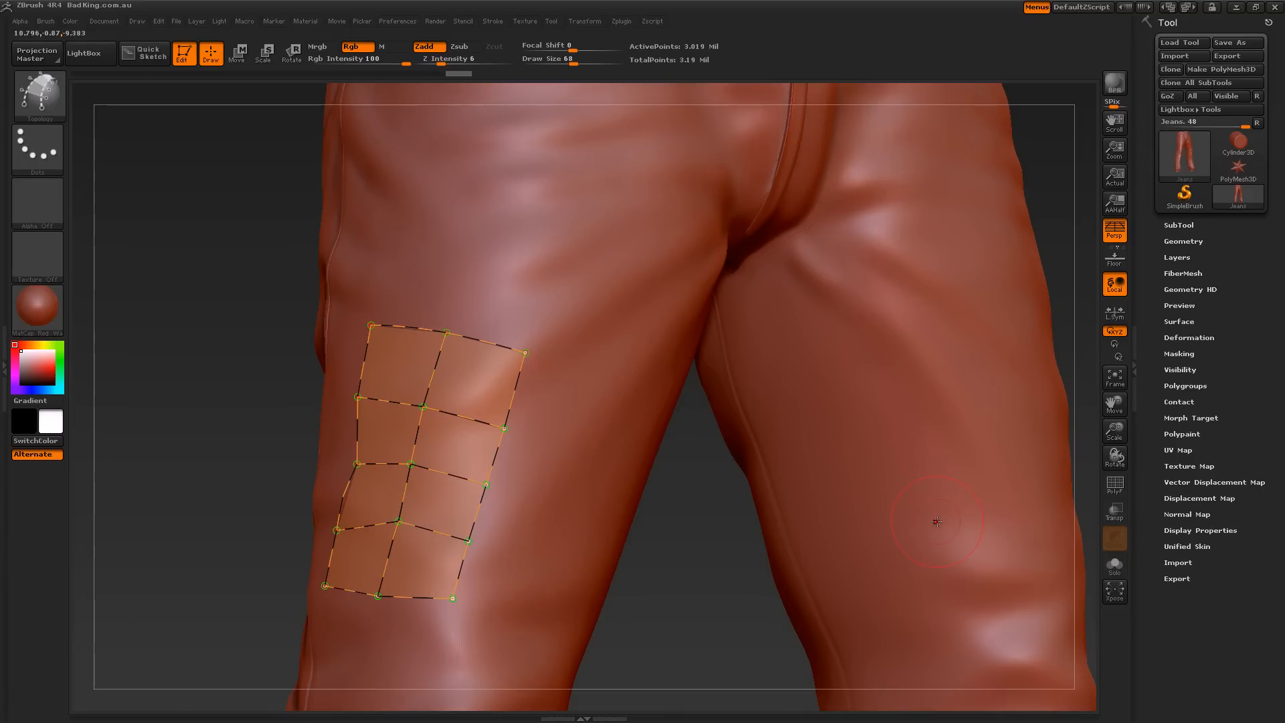
mouse_move(430, 475)
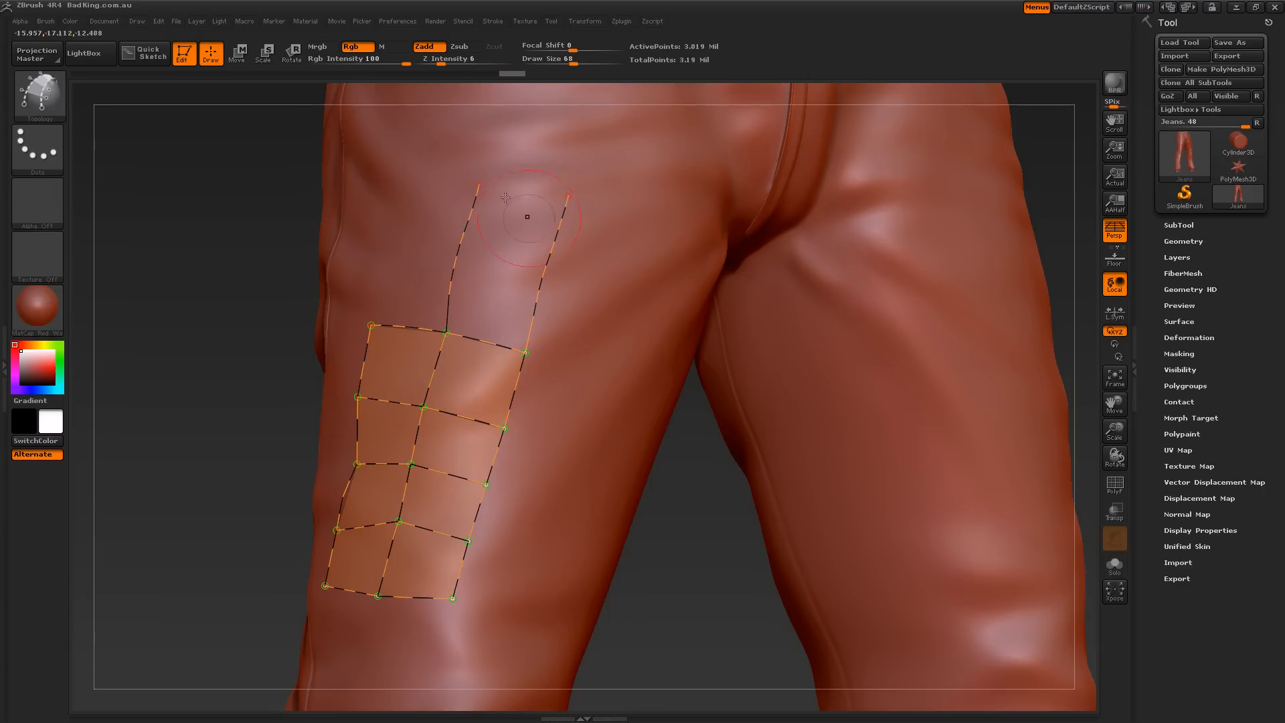
mouse_move(483, 181)
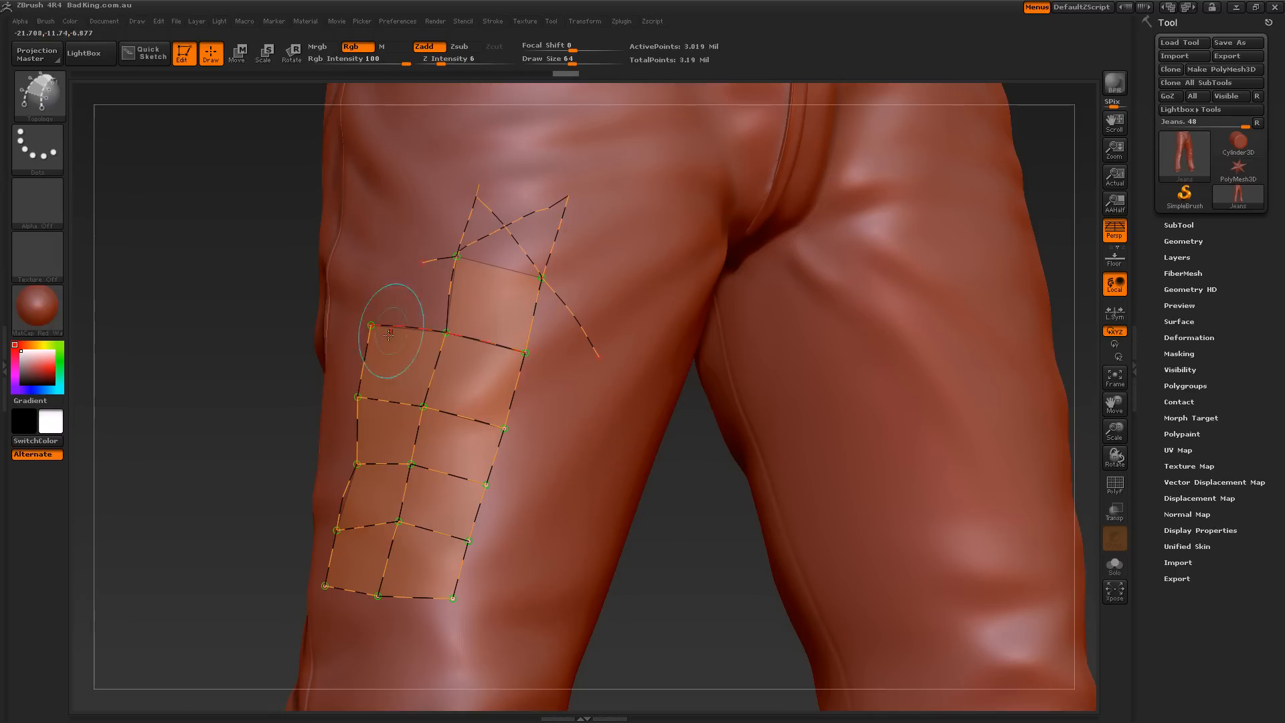
mouse_move(611, 464)
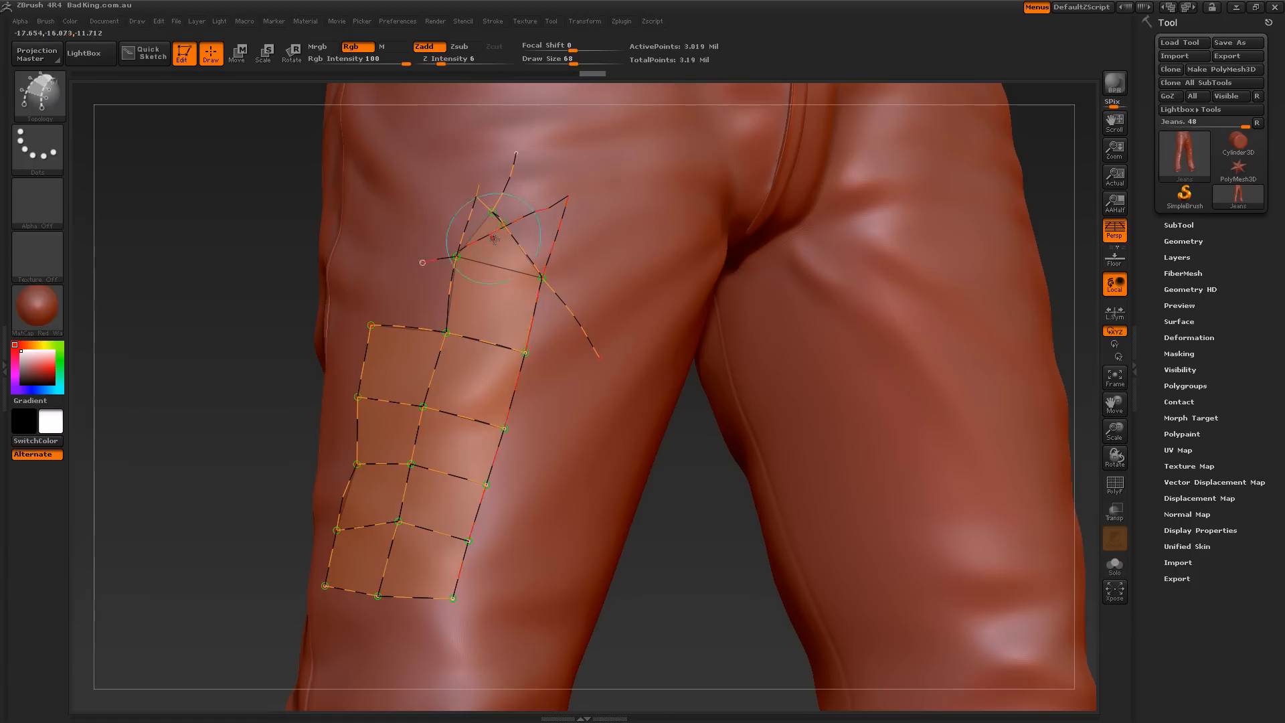
mouse_move(1114, 430)
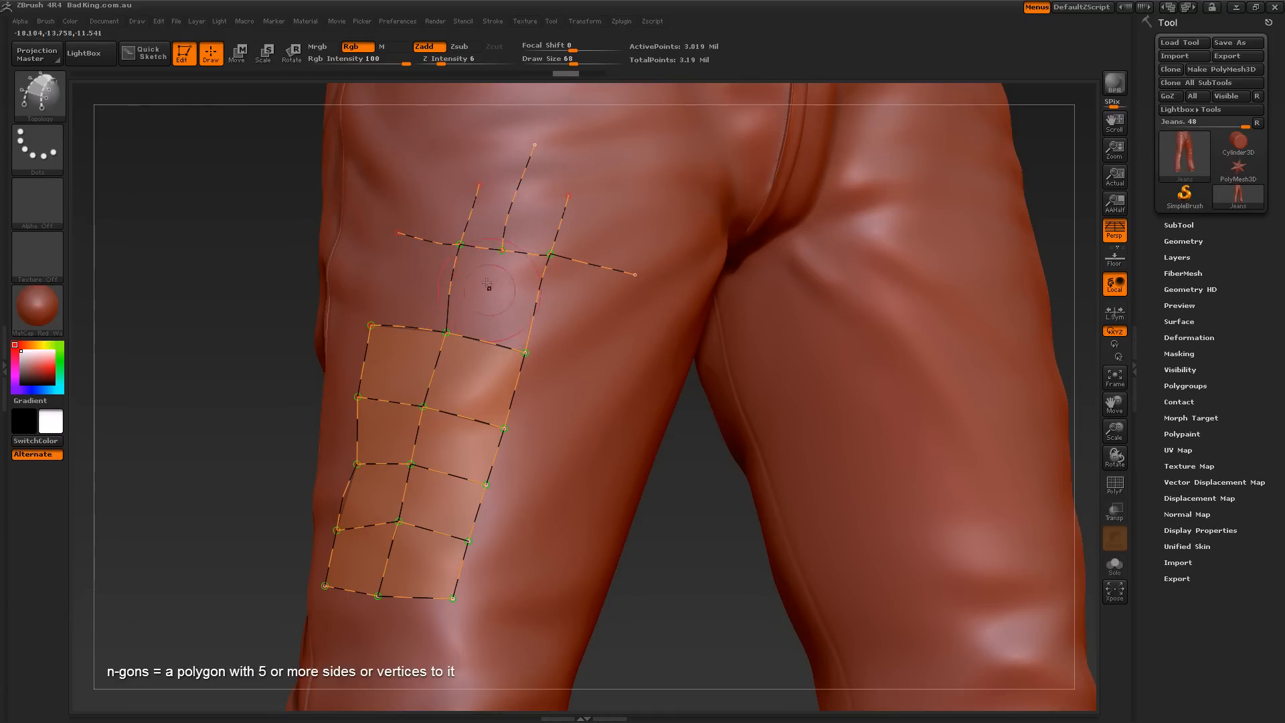
mouse_move(489, 295)
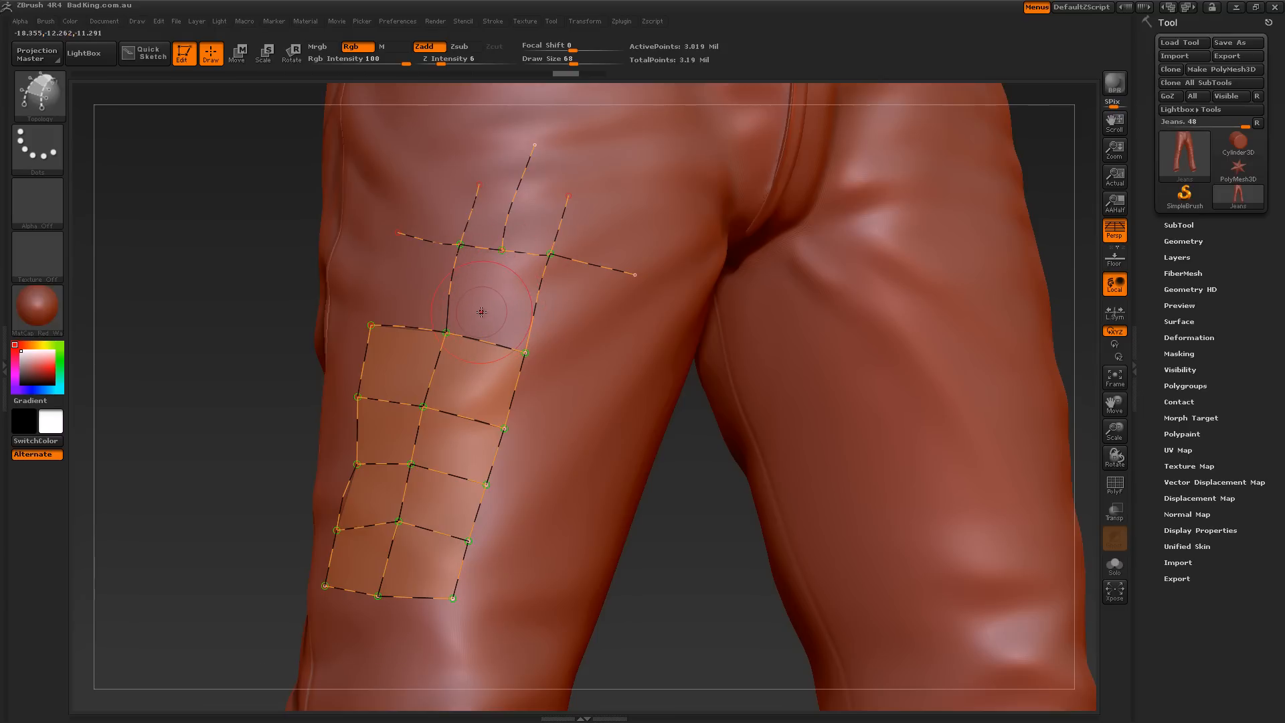
mouse_move(499, 317)
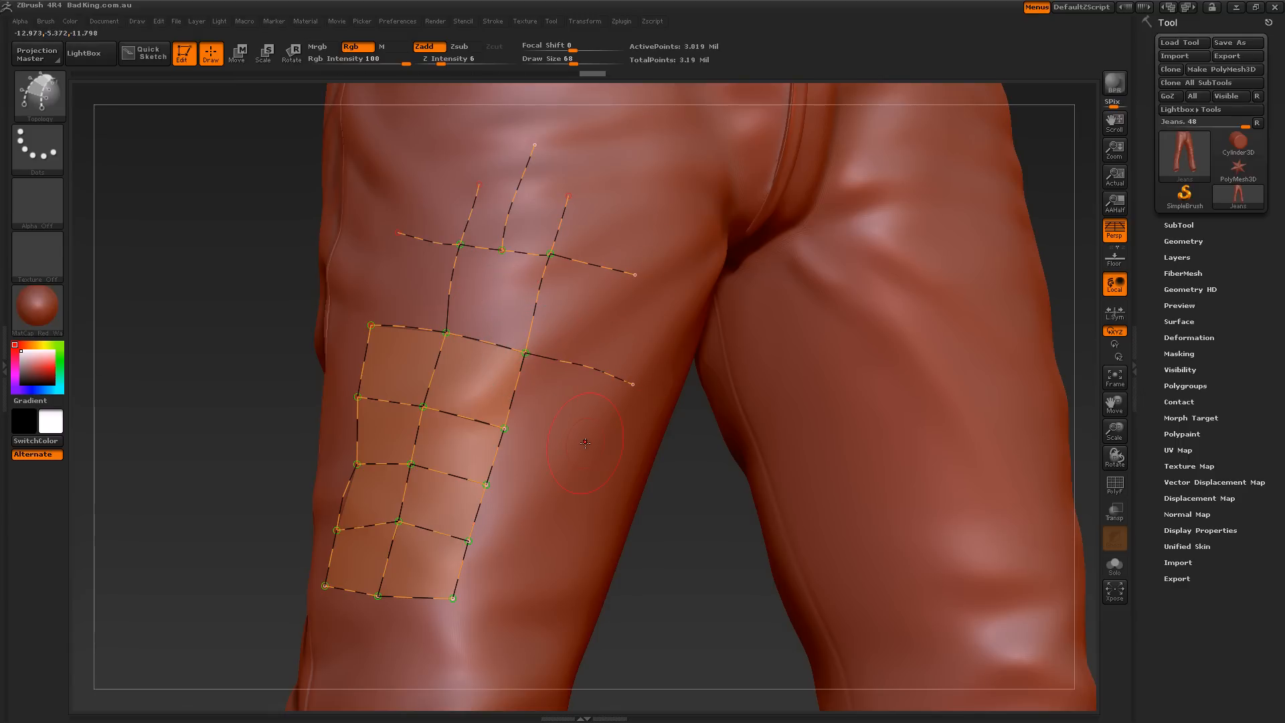
mouse_move(632, 235)
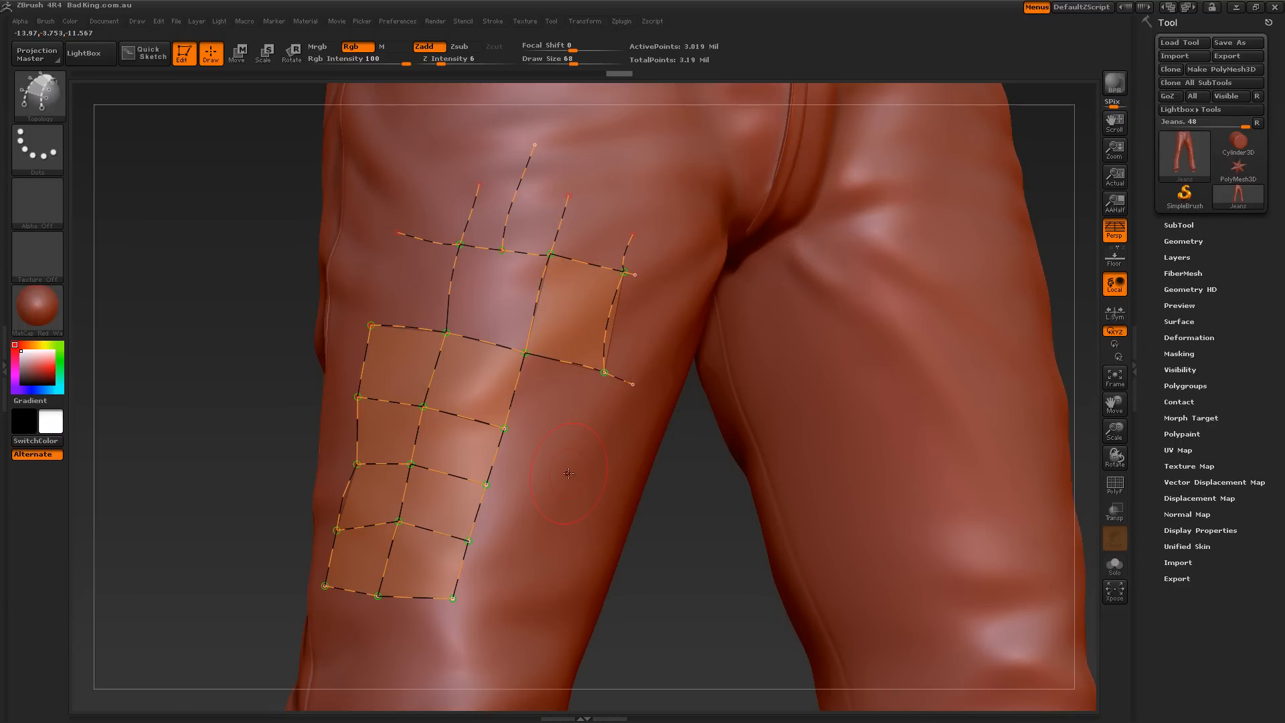
mouse_move(615, 352)
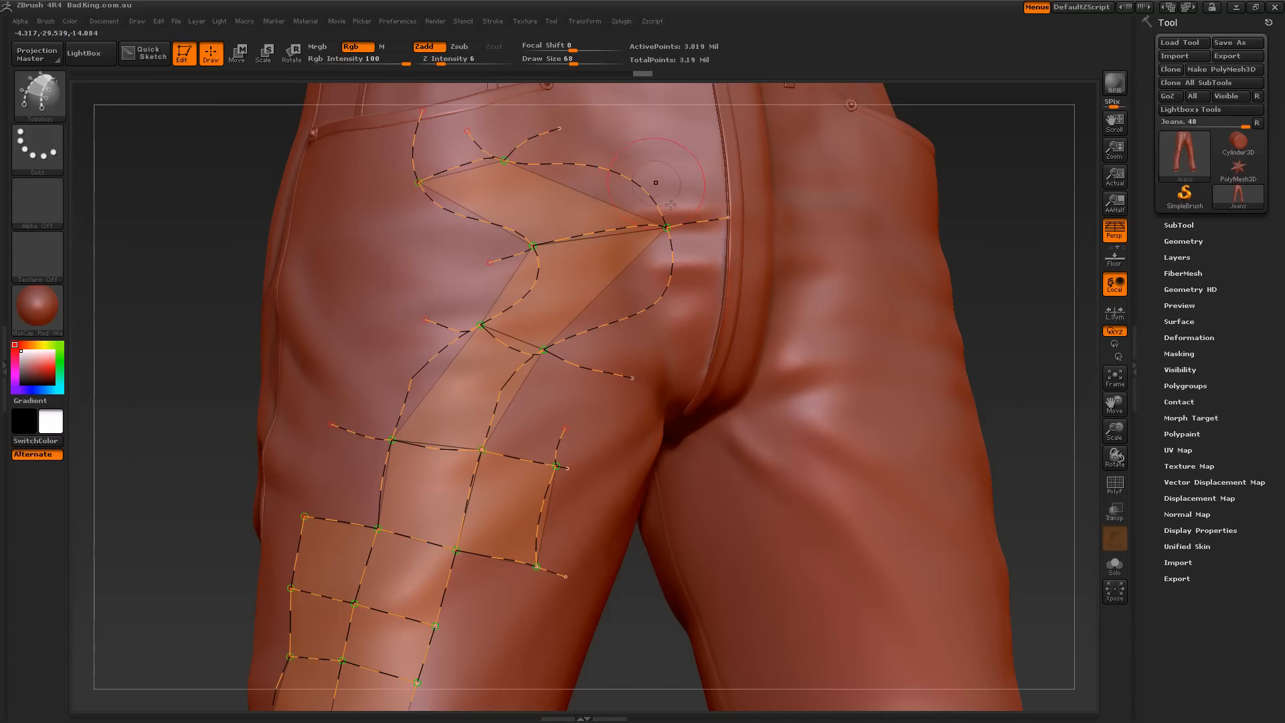
mouse_move(586, 156)
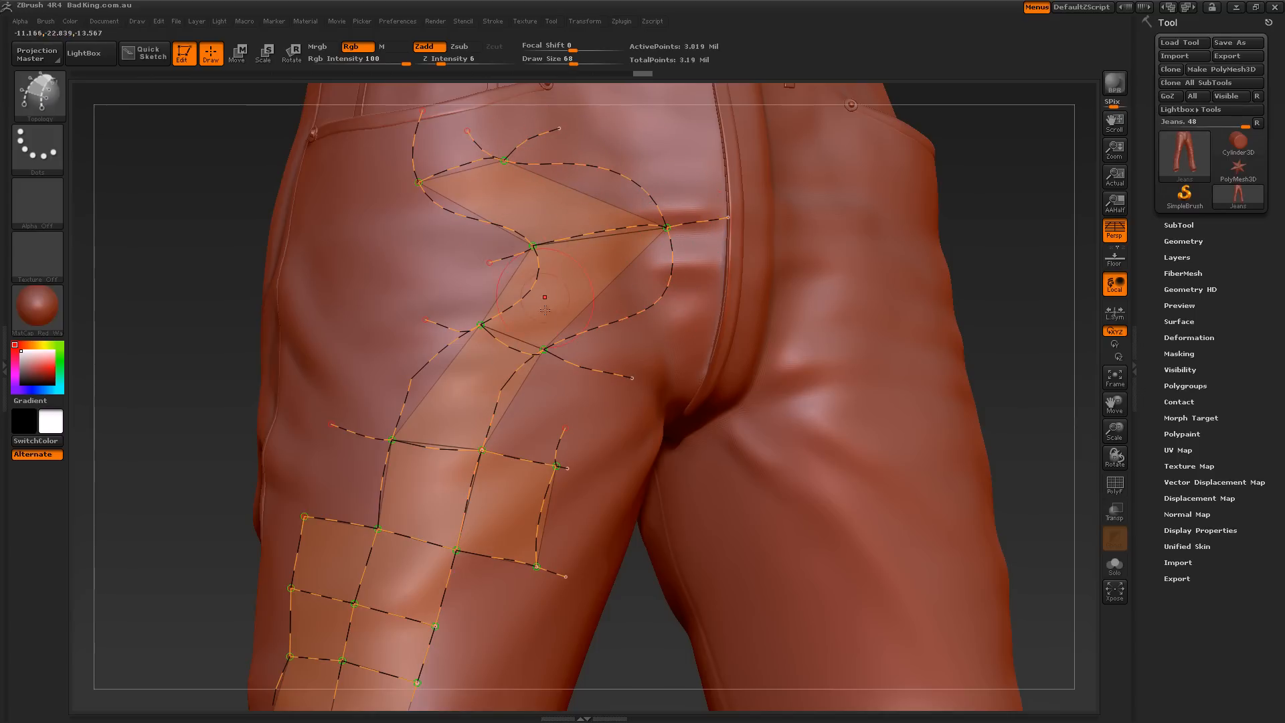
mouse_move(606, 359)
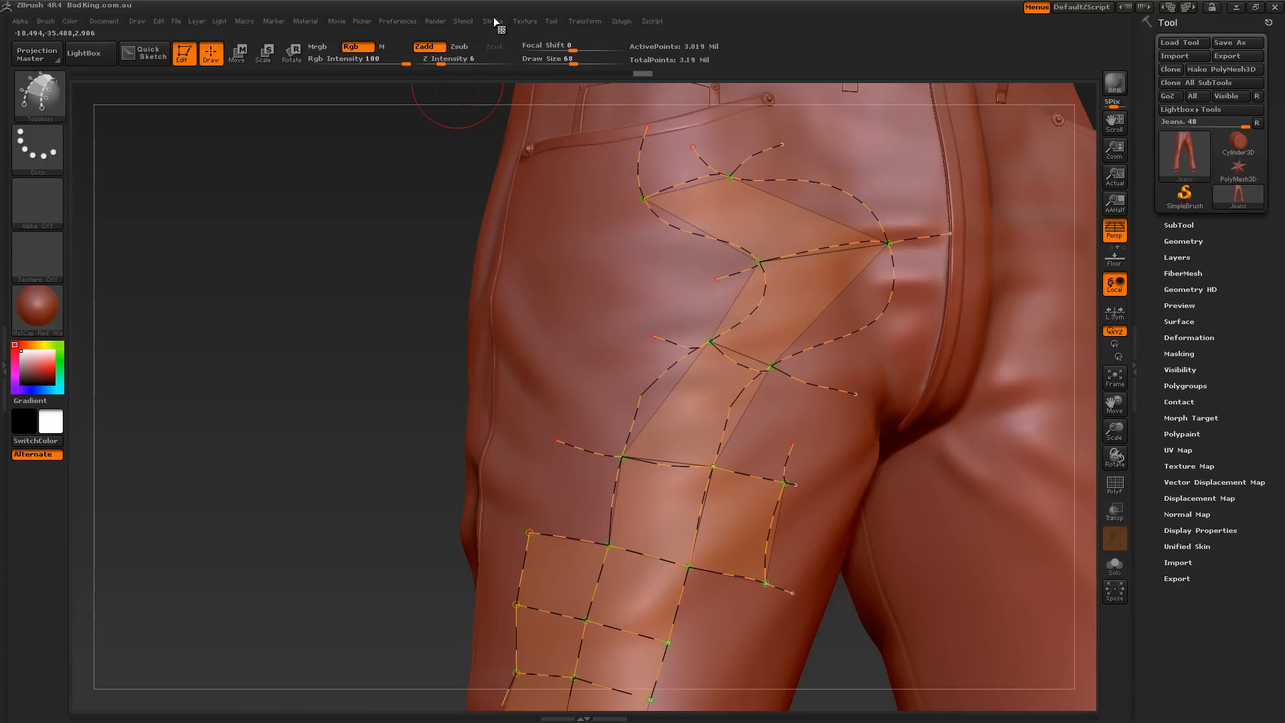
- Apply Stroke > Curve Functions Smooth at smoothness 100 to the hip curves
left_click(491, 20)
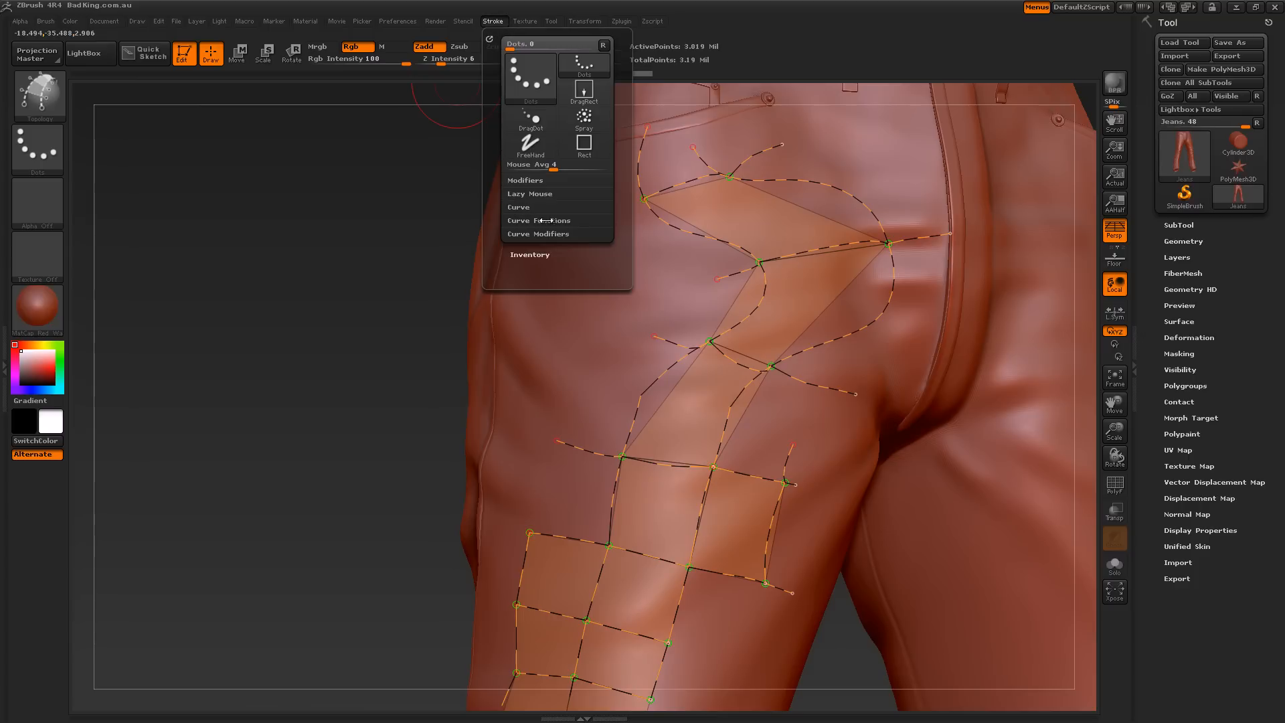
left_click(538, 220)
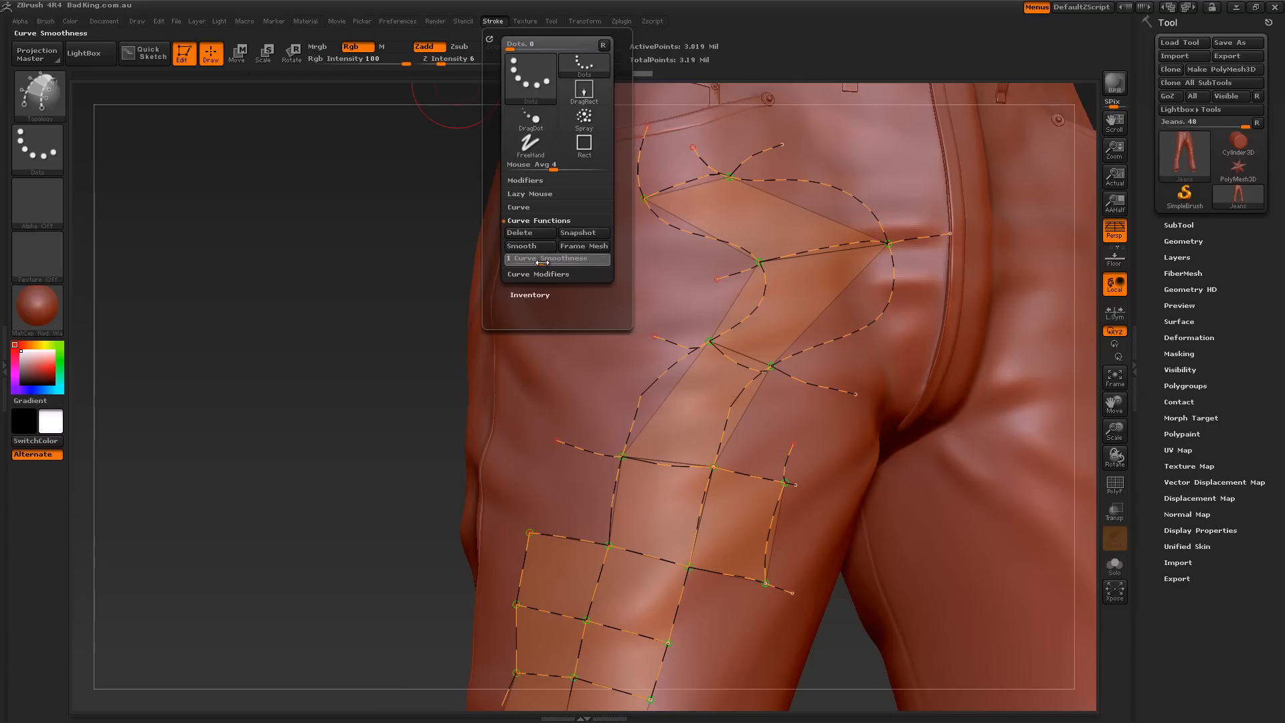
mouse_move(557, 258)
type("00")
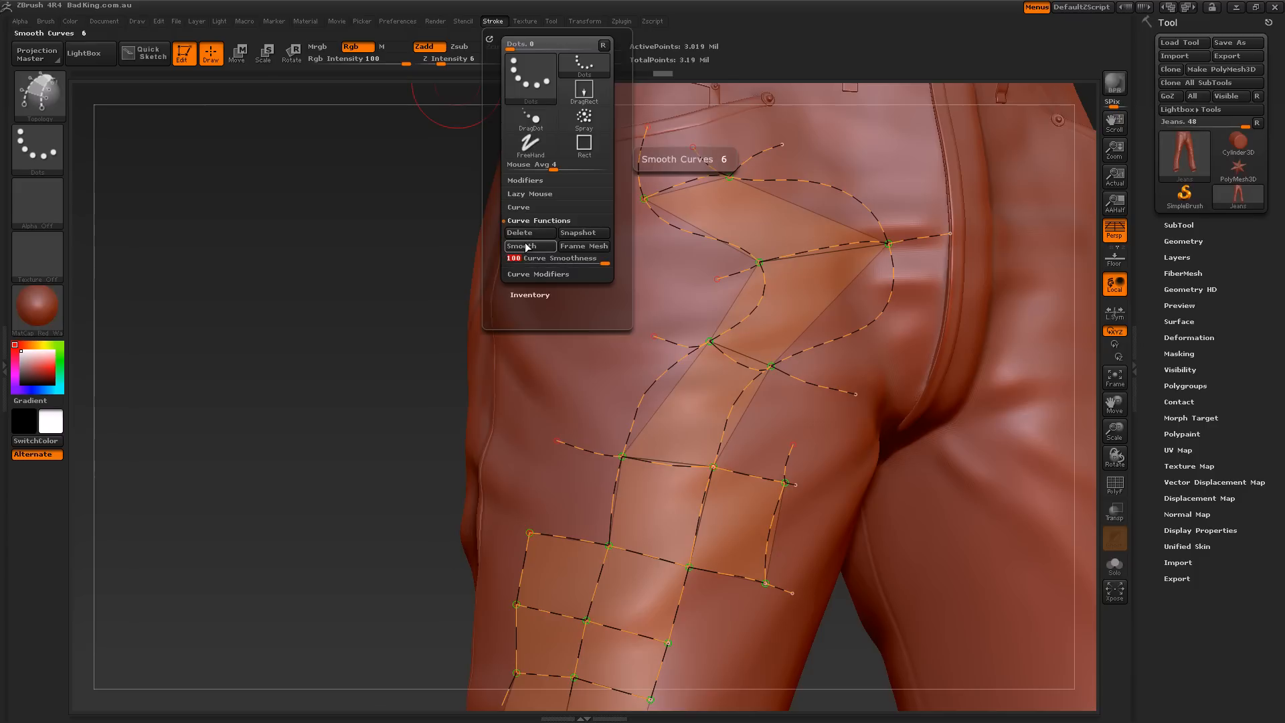
left_click(529, 246)
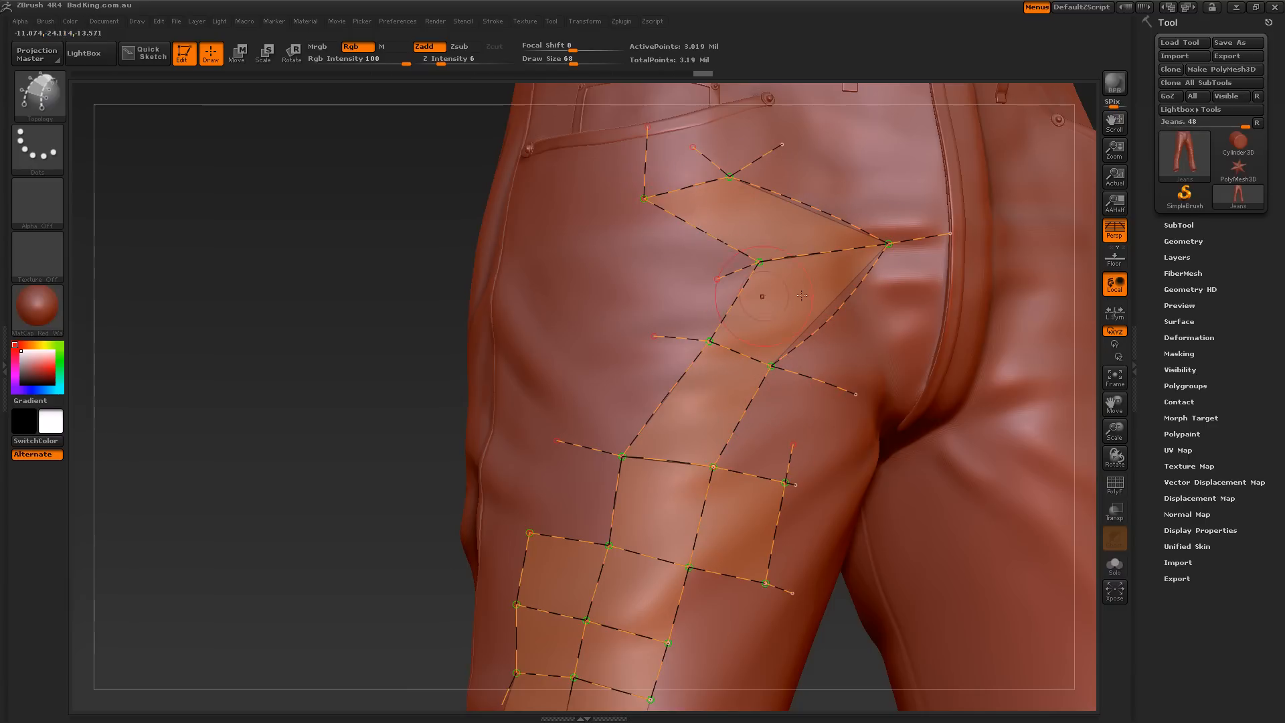
mouse_move(1114, 431)
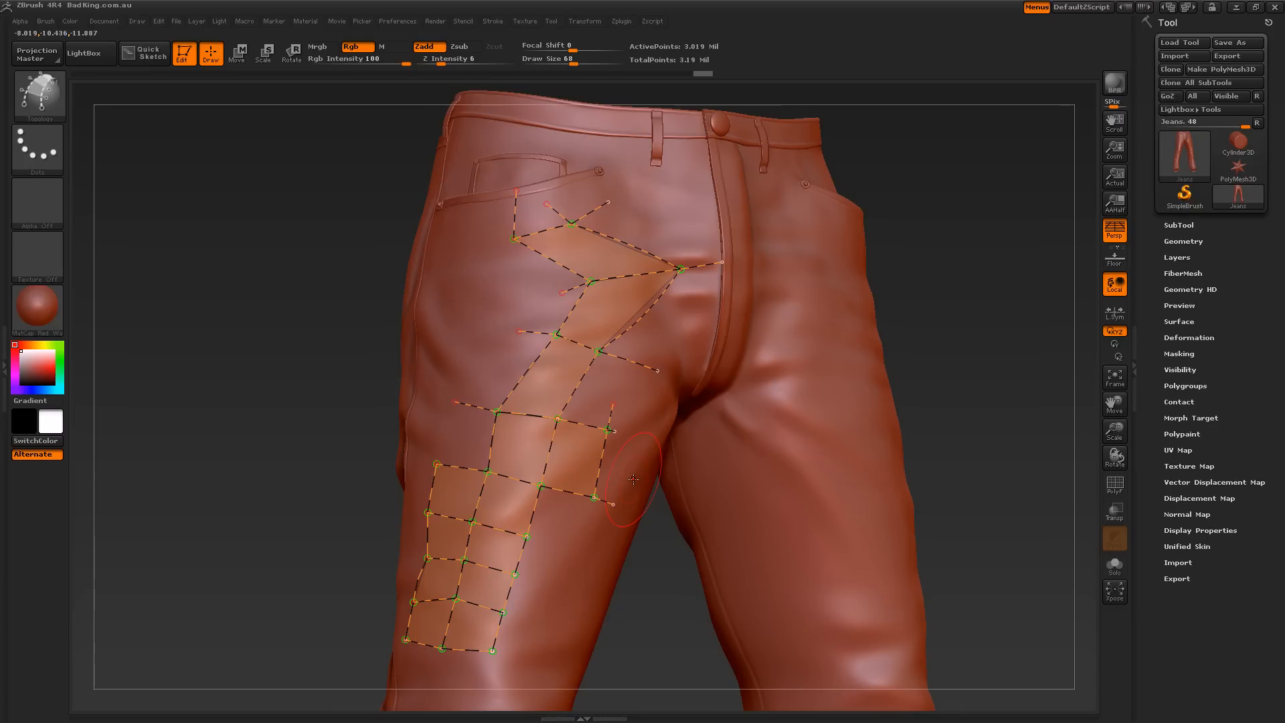
mouse_move(967, 476)
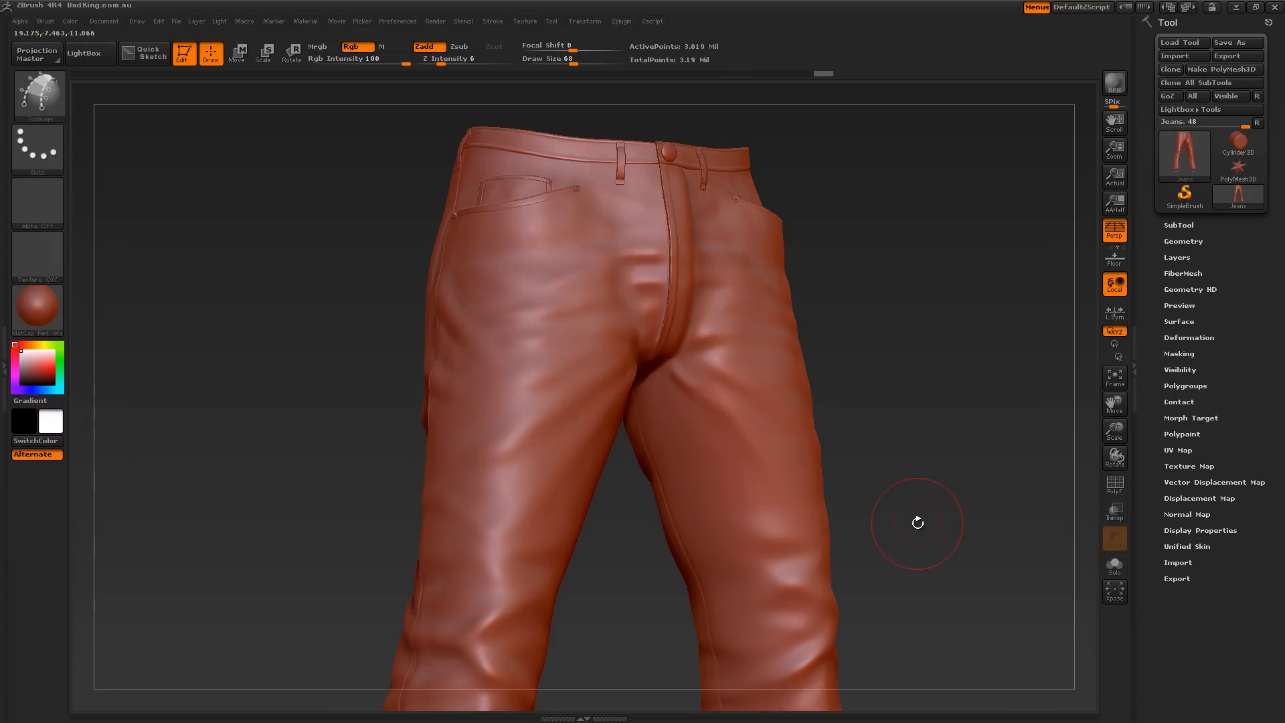
- Divide the jeans in Tool > Geometry, taking them from about 3.2 to 12.2 million points
left_click(1184, 241)
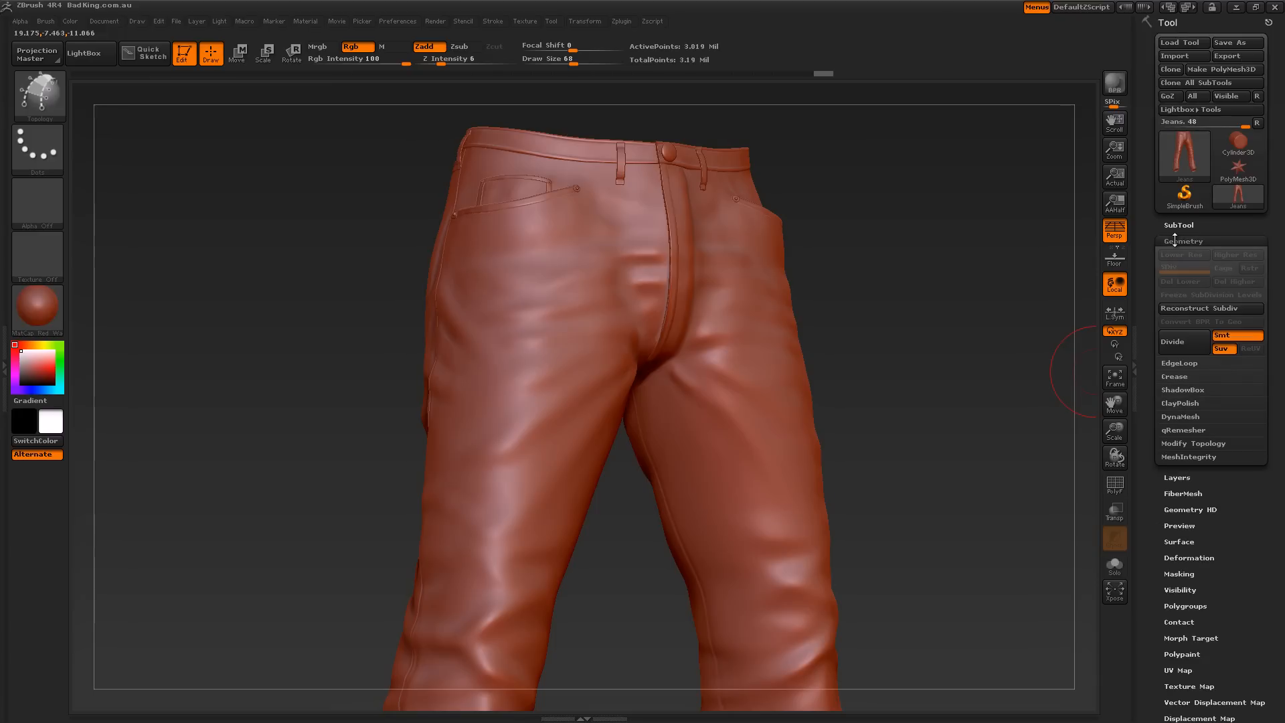
left_click(1174, 341)
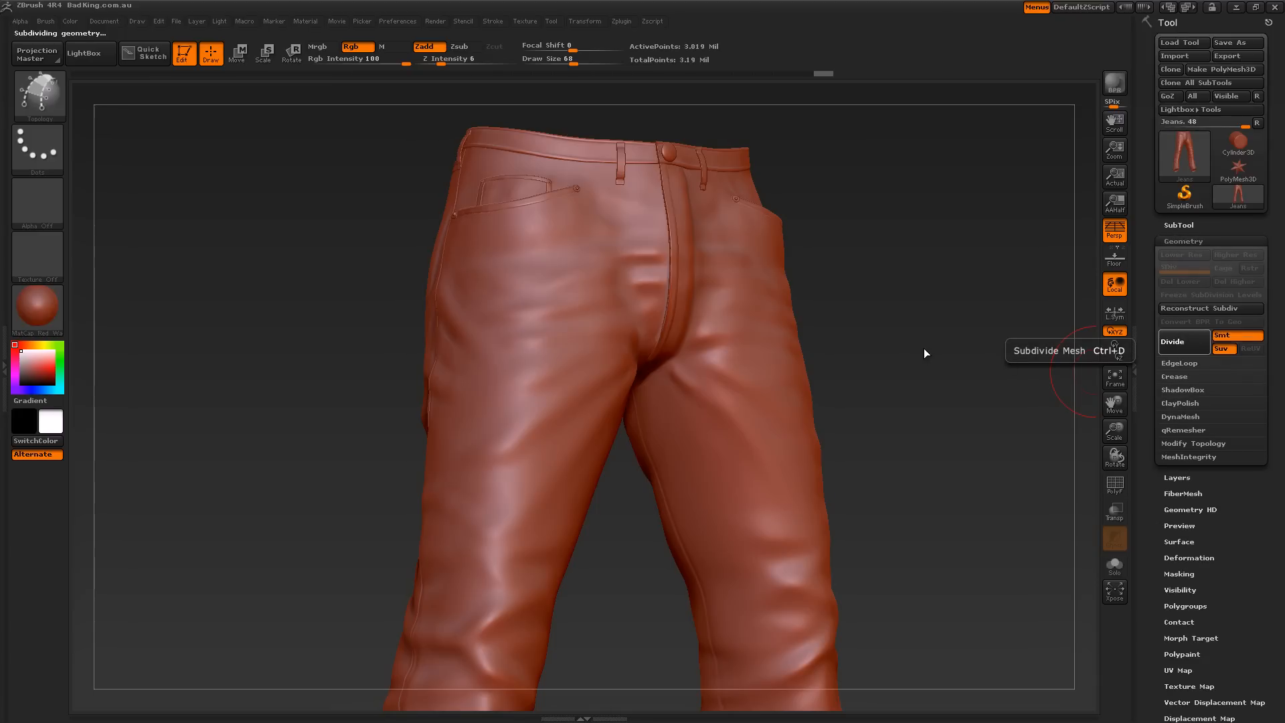
left_click(1171, 341)
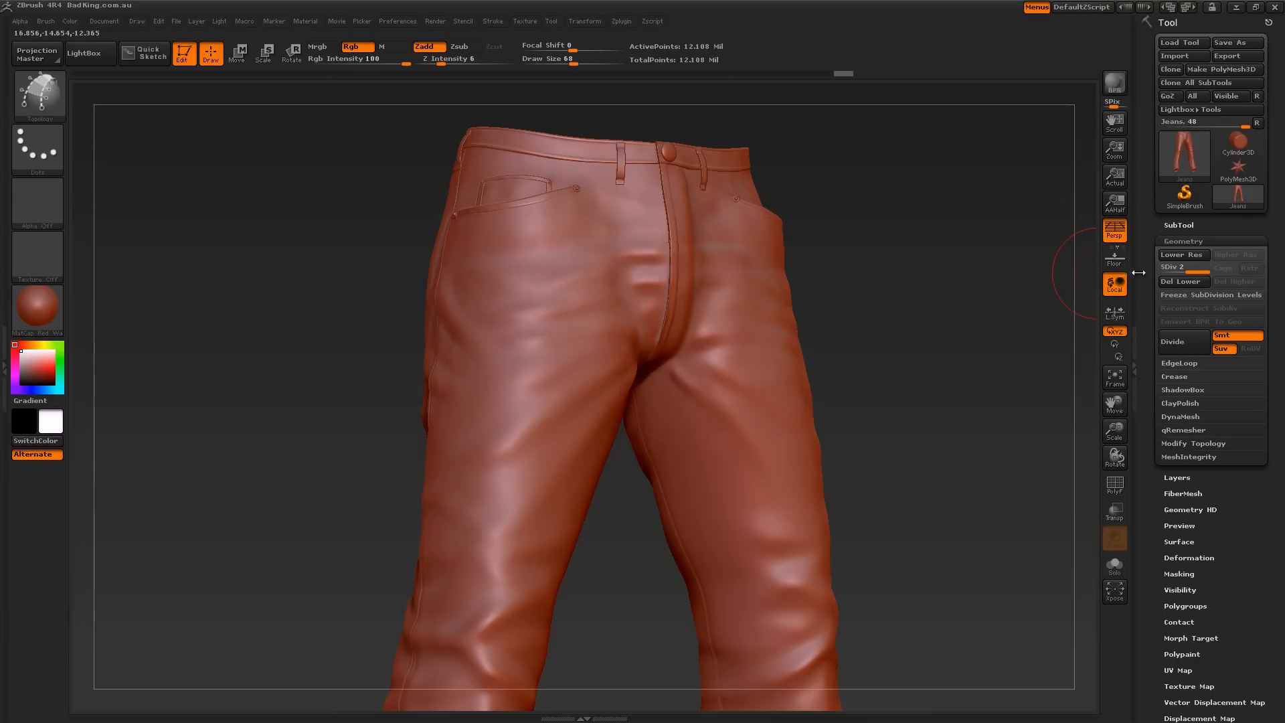
mouse_move(941, 433)
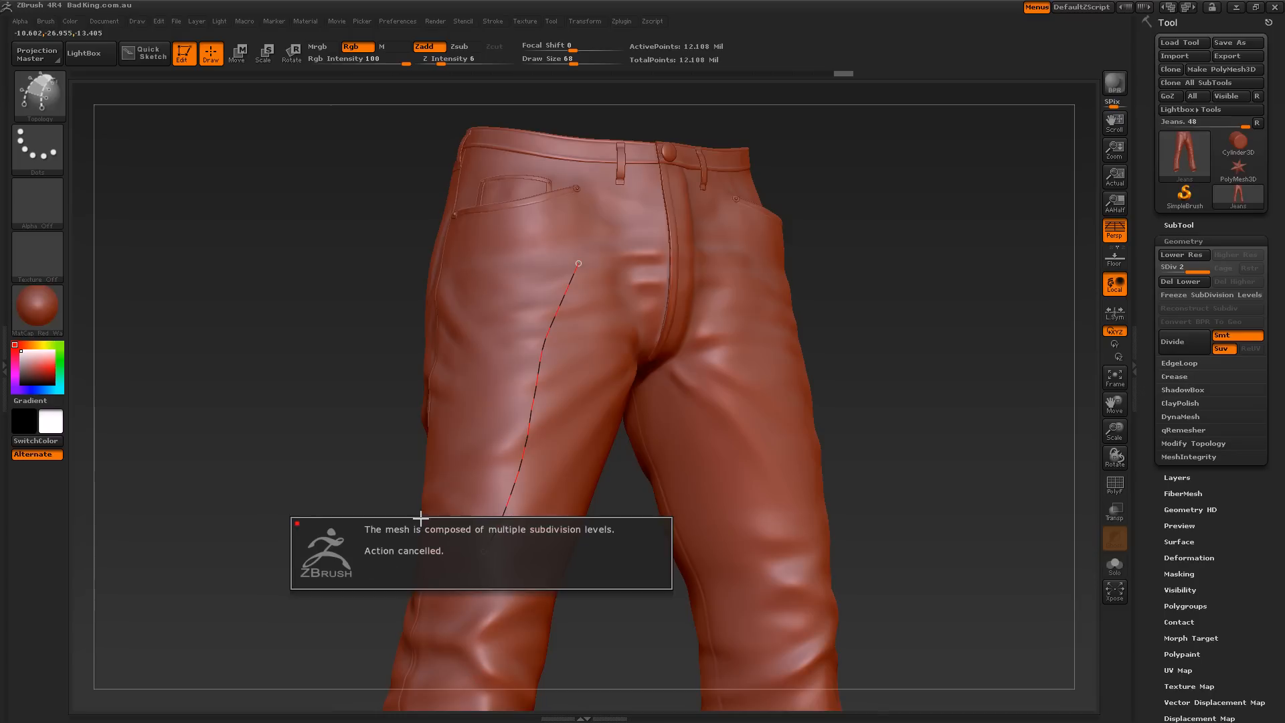
mouse_move(466, 565)
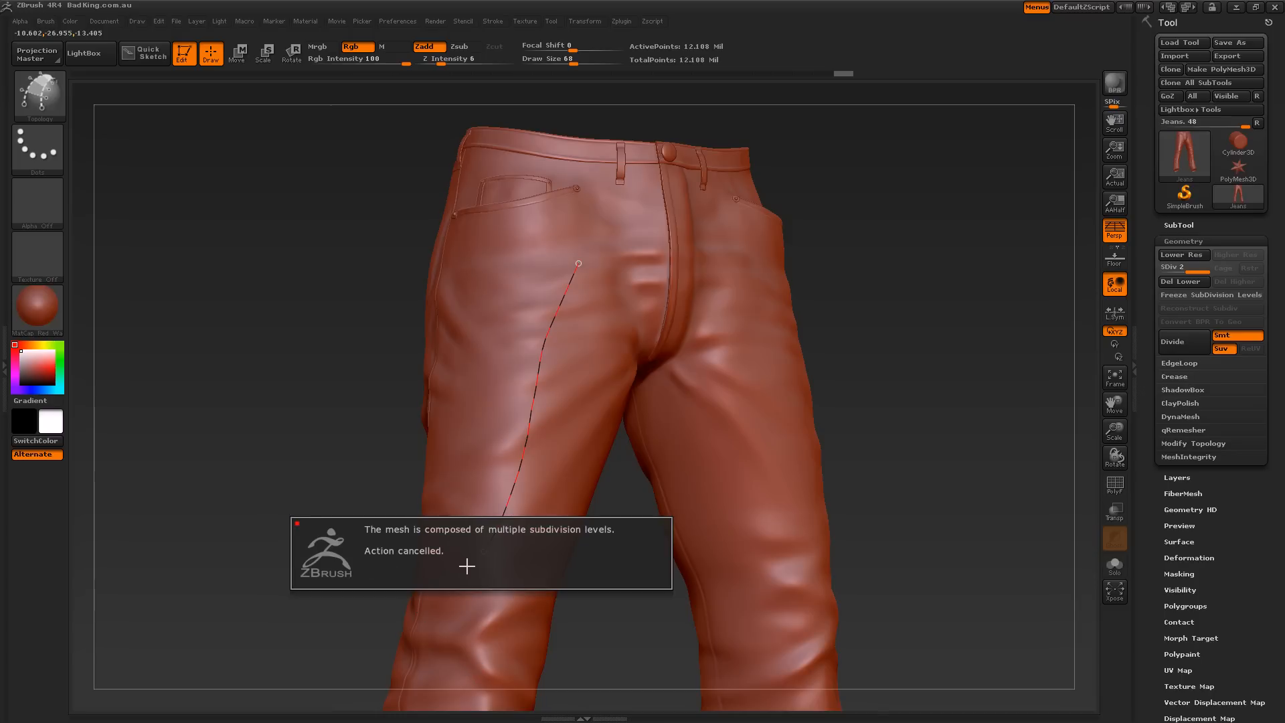